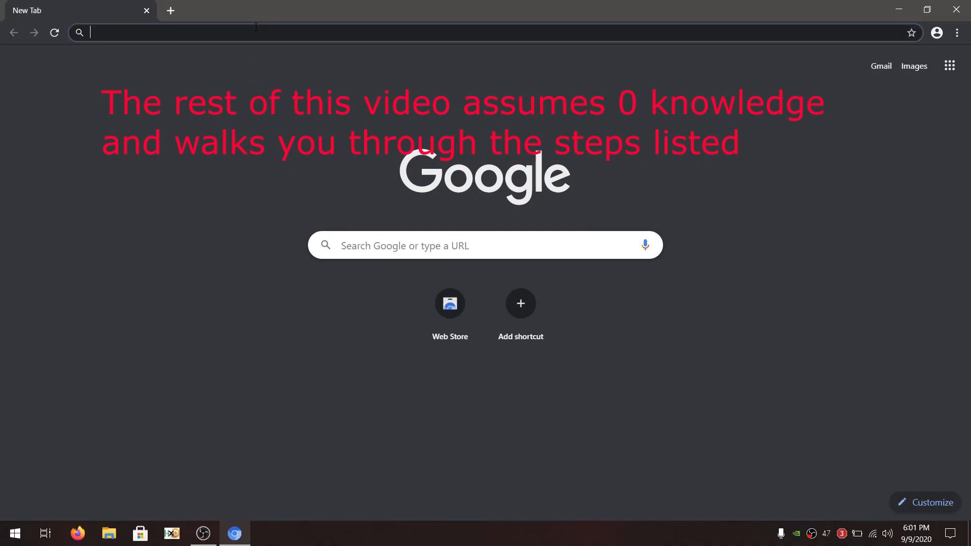
# Step: Search for 2P-ShdTH and open its GitHub repository
pyautogui.write('2P-ShdTH&oq=2P-ShdTH&aqs=chrome..69i57.1400j0j7&sourceid=chrome&ie=UTF-8')
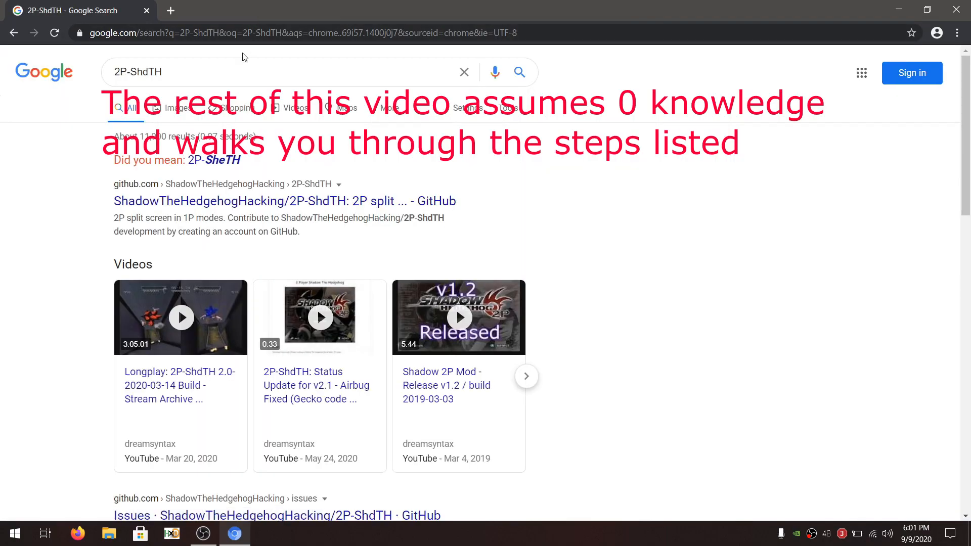
pyautogui.click(284, 201)
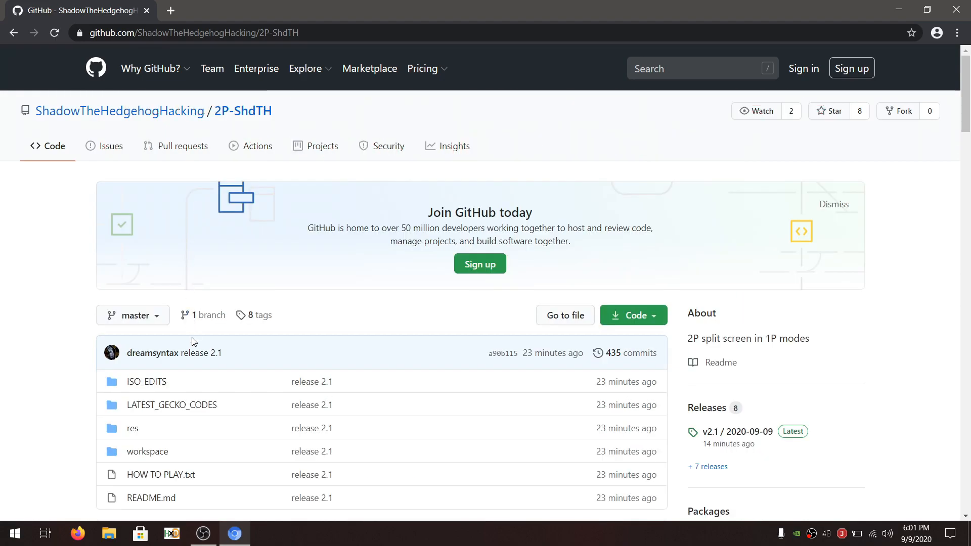
pyautogui.scroll(-3)
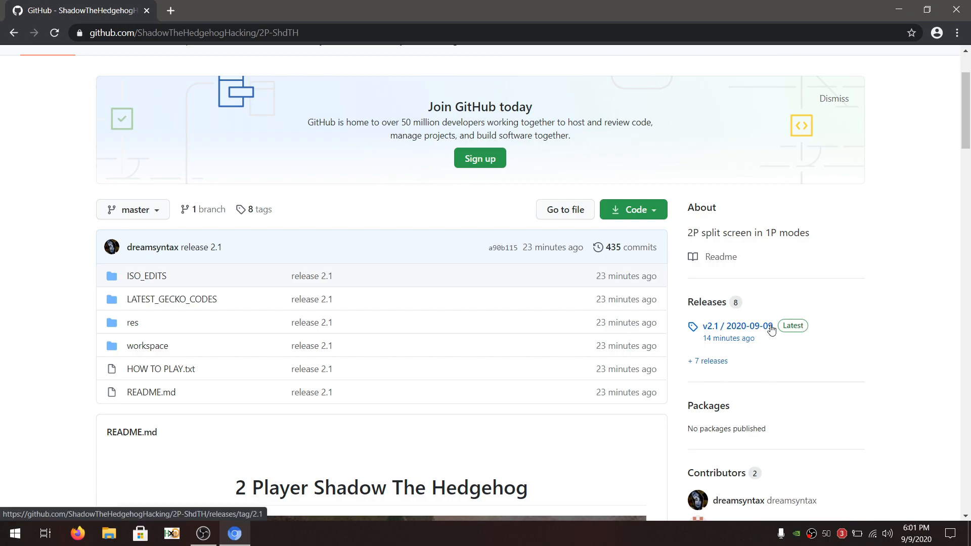
# Step: Open the v2.1 release notes and follow the mega.nz SD-Textures link
pyautogui.click(737, 326)
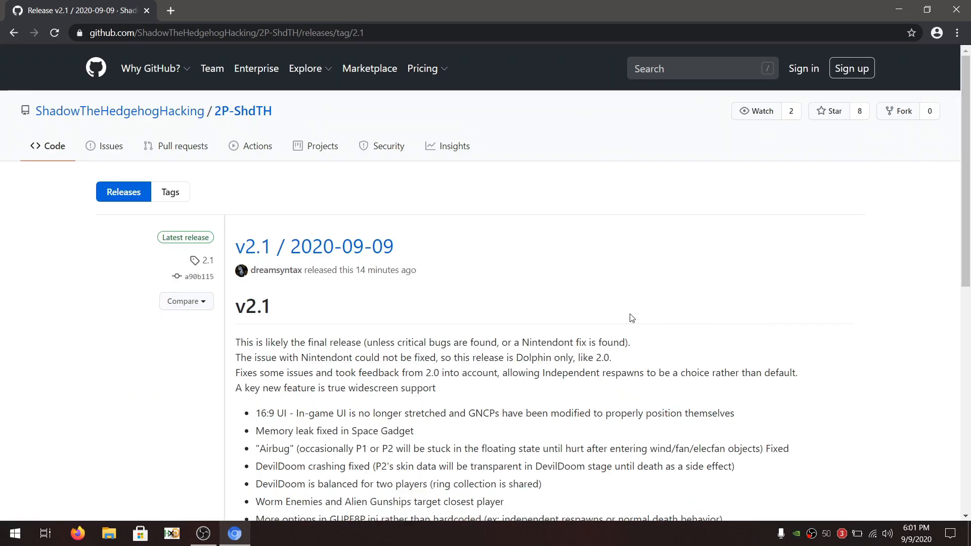
pyautogui.scroll(-3)
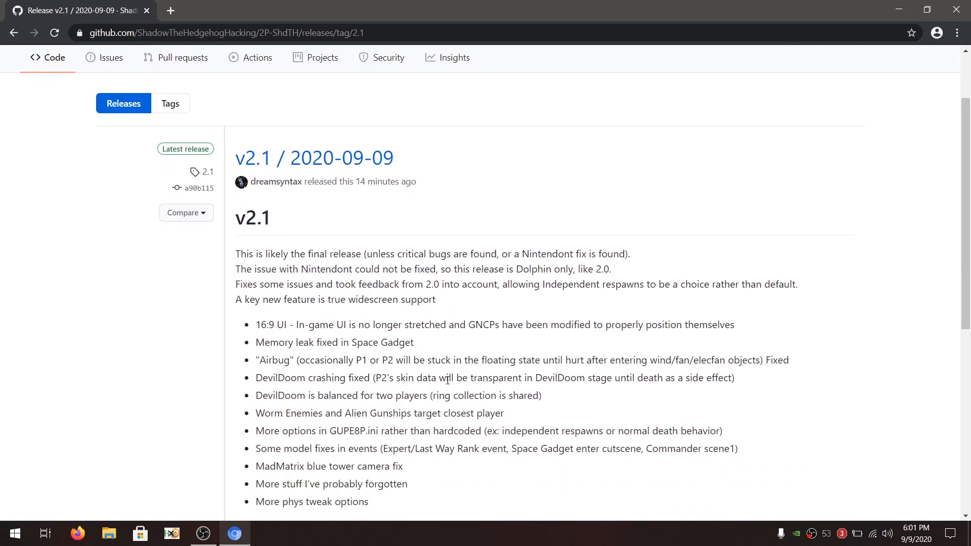
pyautogui.scroll(-3)
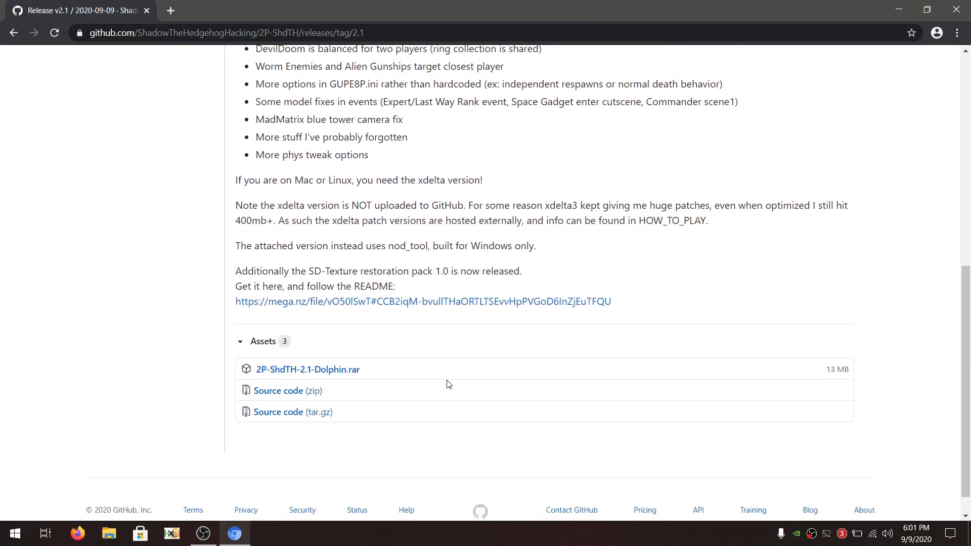
pyautogui.moveTo(312, 308)
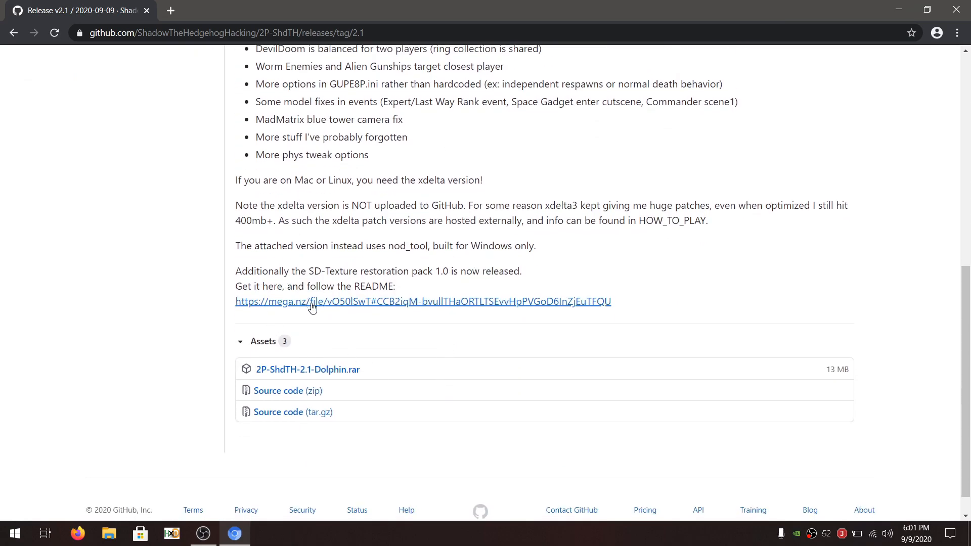
pyautogui.click(312, 301)
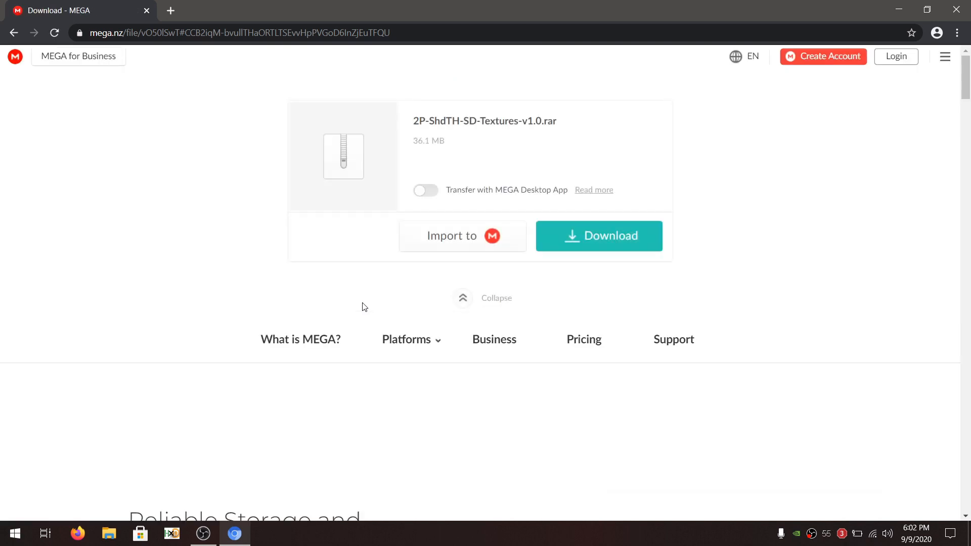
# Step: Download SD-Textures v1.0 from MEGA and the 2P-ShdTH-2.1-Dolphin.rar release asset
pyautogui.click(598, 236)
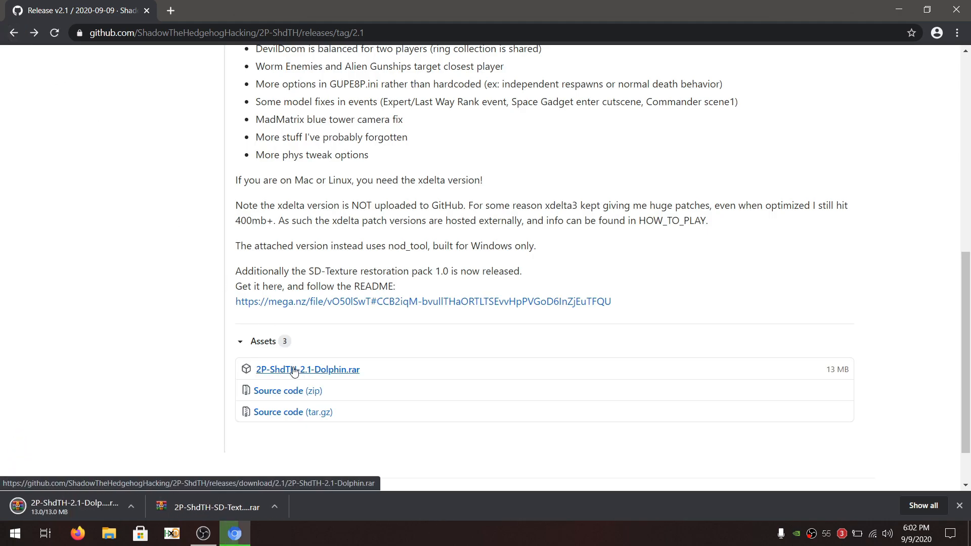
pyautogui.click(110, 537)
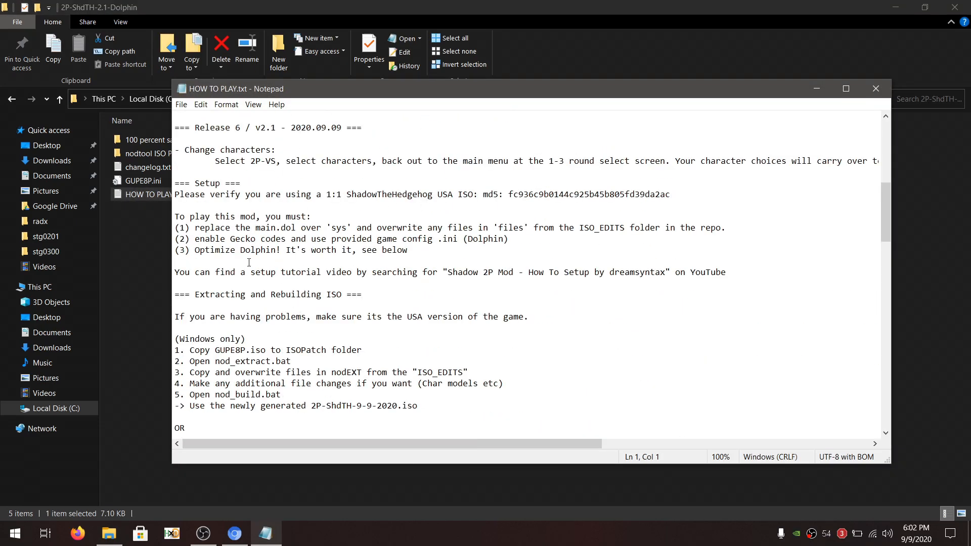
# Step: Go from Downloads into 2P-ShdTH-2.1-Dolphin > 2P-ShdTH-2.1-Dolphin > nodtool ISO Patch, holding GUPE8P.iso
pyautogui.scroll(-3)
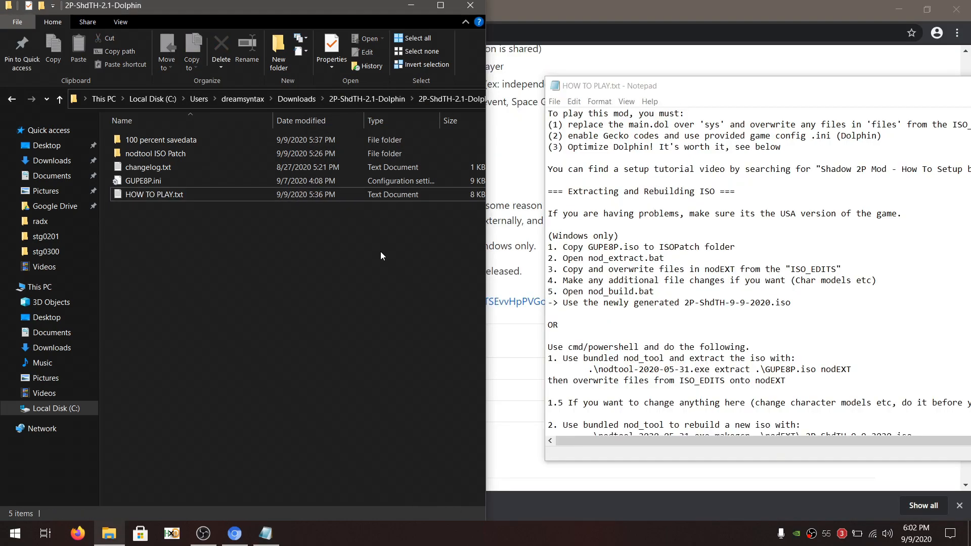
pyautogui.click(59, 99)
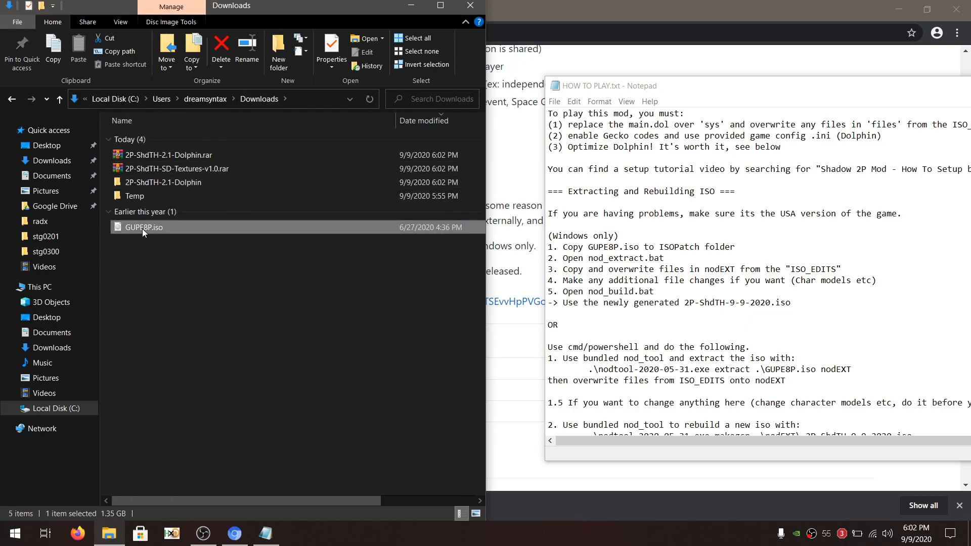
pyautogui.doubleClick(164, 182)
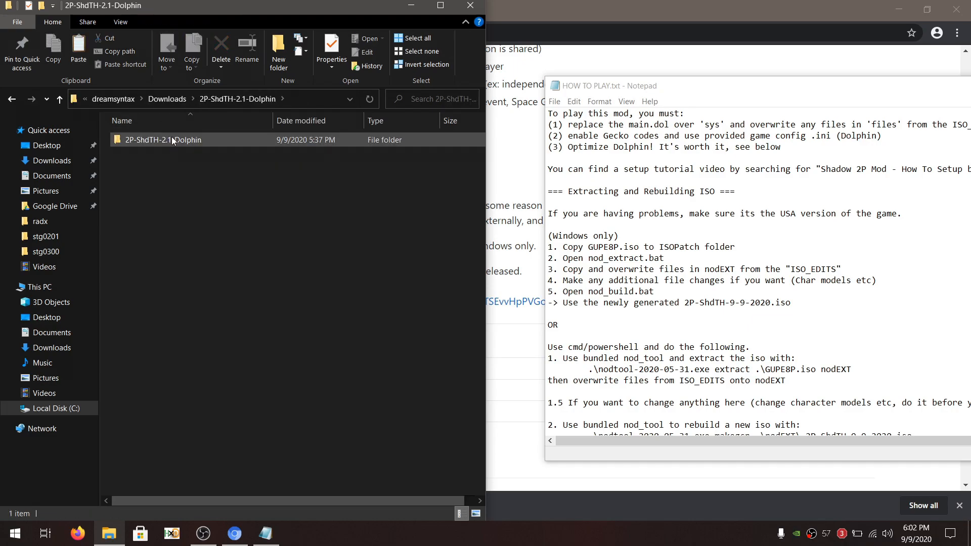
pyautogui.doubleClick(162, 140)
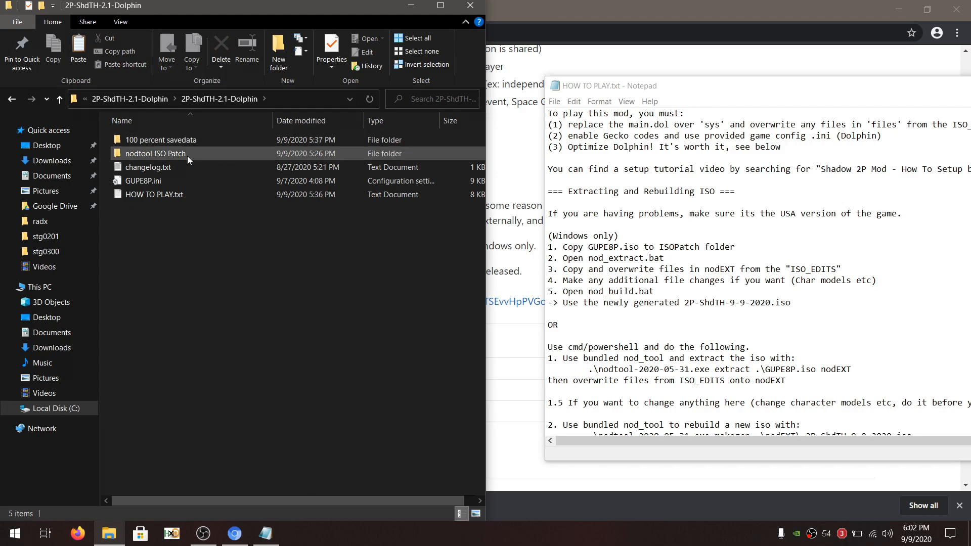
pyautogui.doubleClick(154, 154)
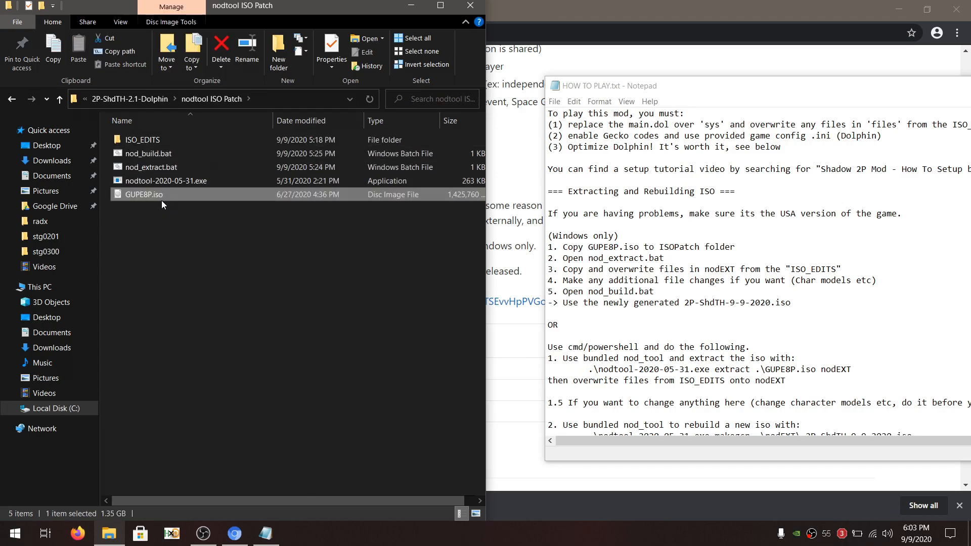
pyautogui.click(165, 180)
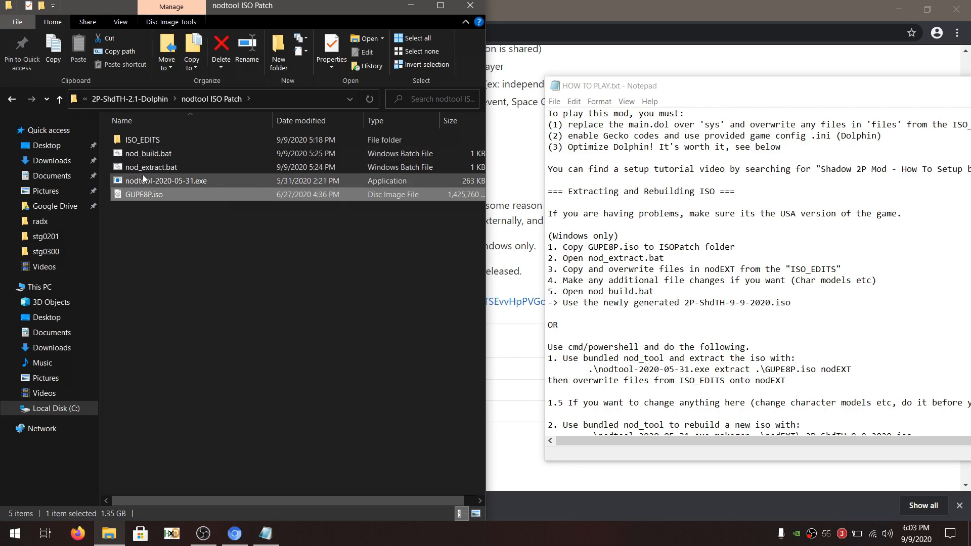
# Step: Run nod_extract.bat to unpack GUPE8P.iso into nodEXT
pyautogui.doubleClick(151, 167)
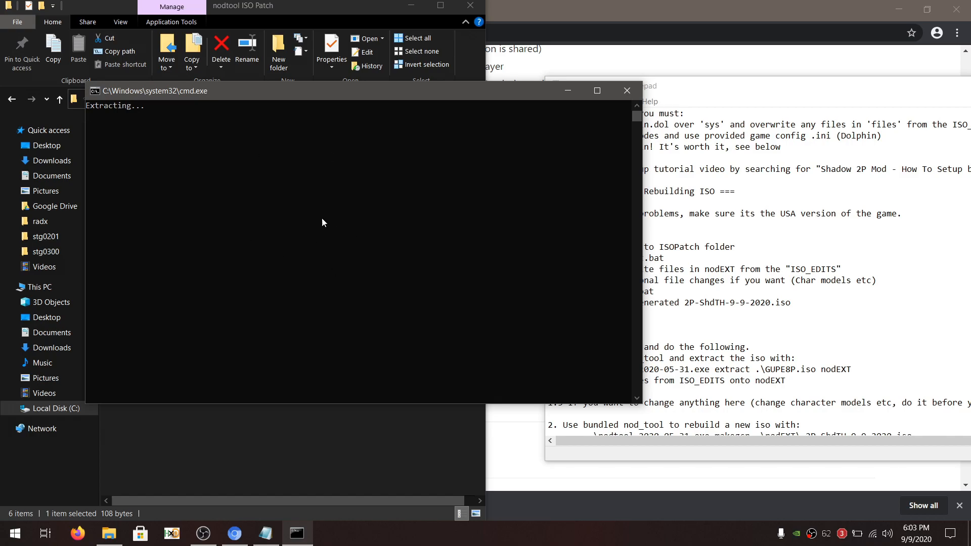
pyautogui.moveTo(323, 156)
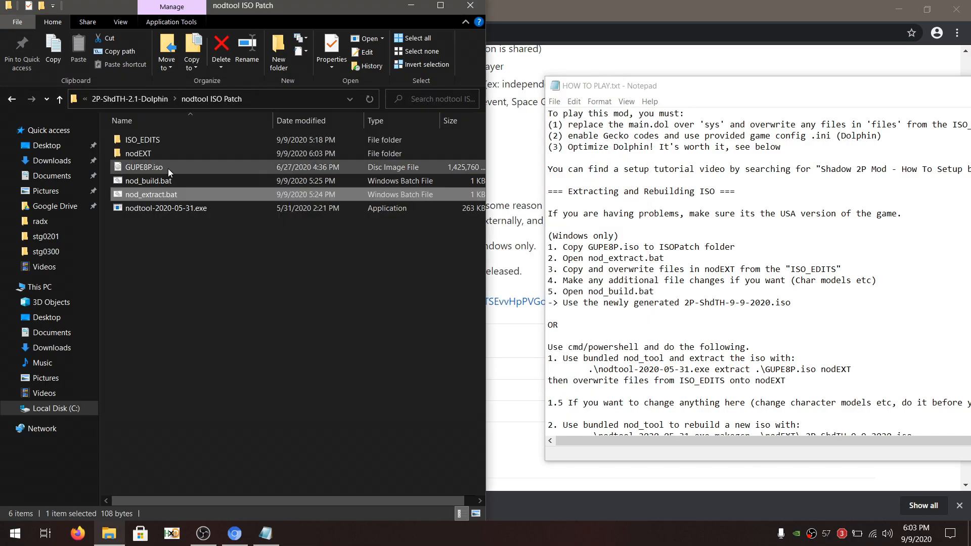
pyautogui.click(137, 153)
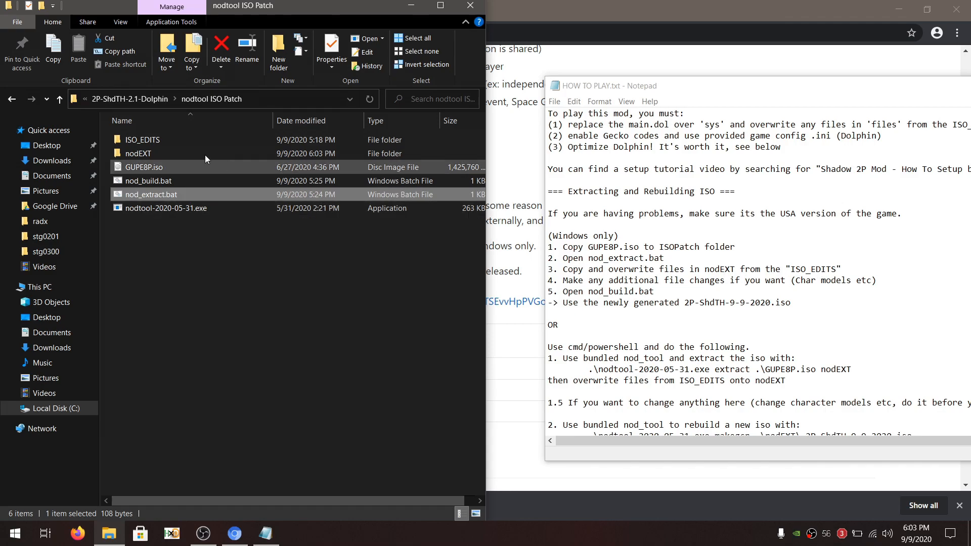
# Step: Paste ISO_EDITS' files and sys folders into nodEXT, replacing same-named files
pyautogui.doubleClick(141, 139)
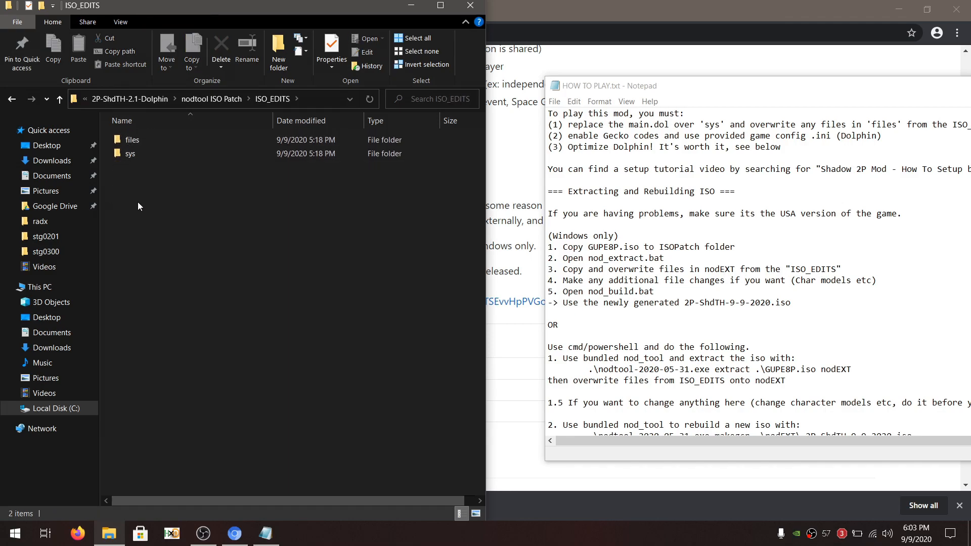
pyautogui.rightClick(133, 146)
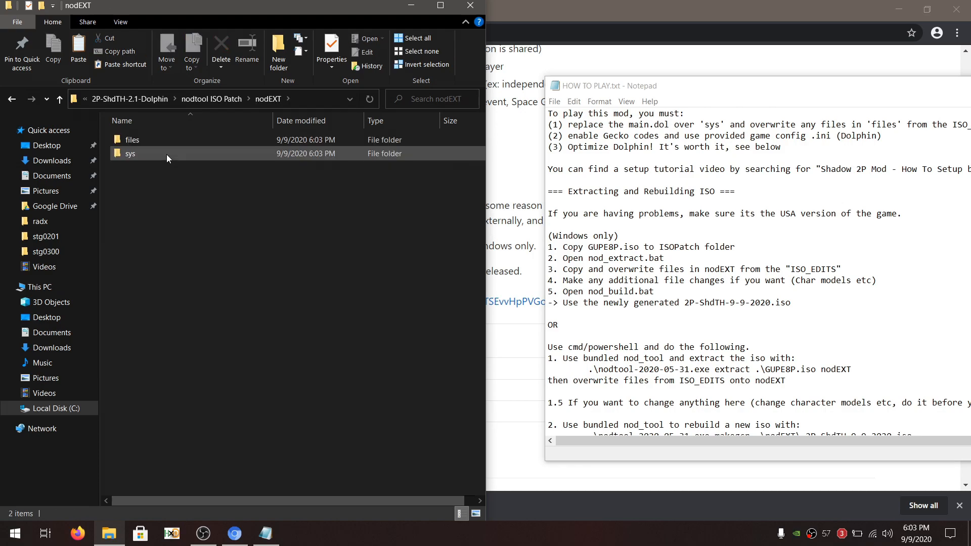
pyautogui.click(182, 279)
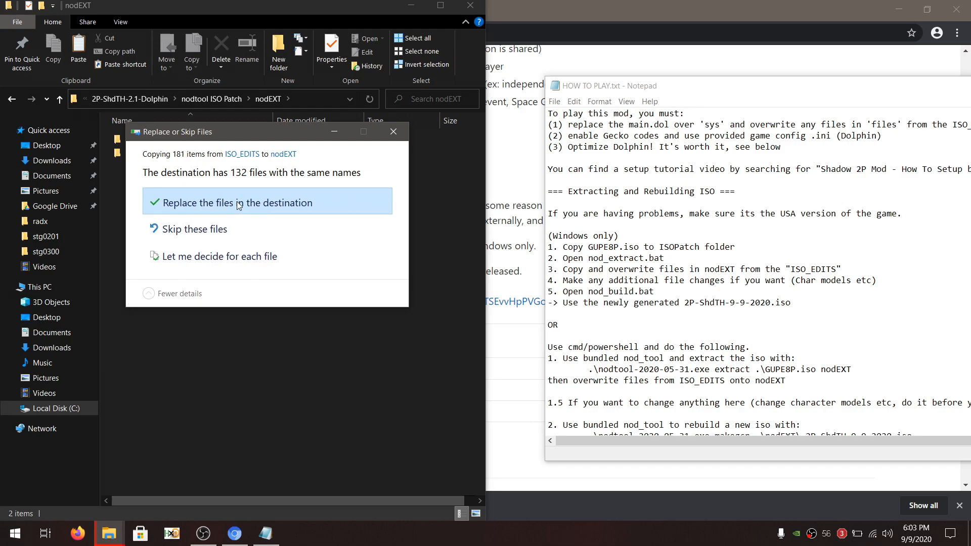
pyautogui.click(237, 202)
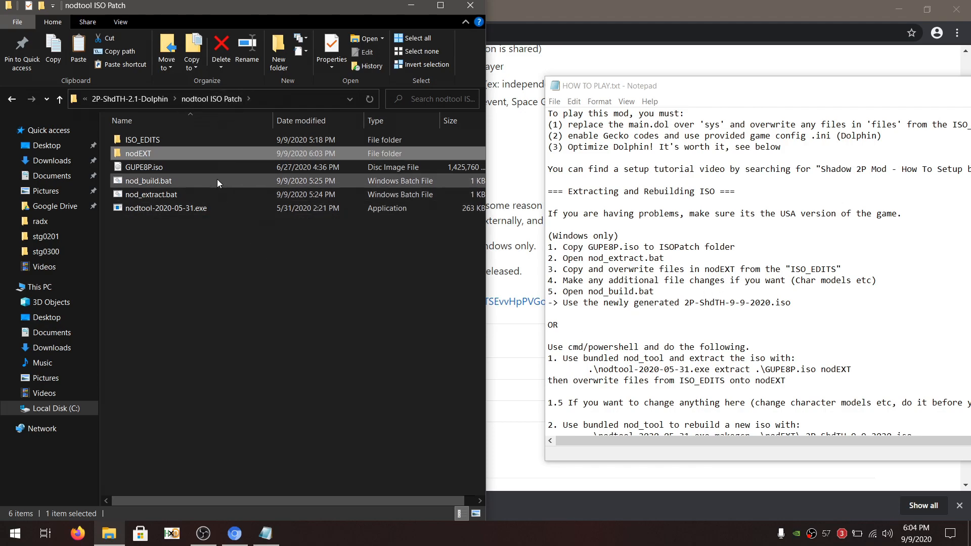
# Step: Run nod_build.bat and select the resulting 2P-ShdTH-2020-09-09.iso
pyautogui.doubleClick(149, 180)
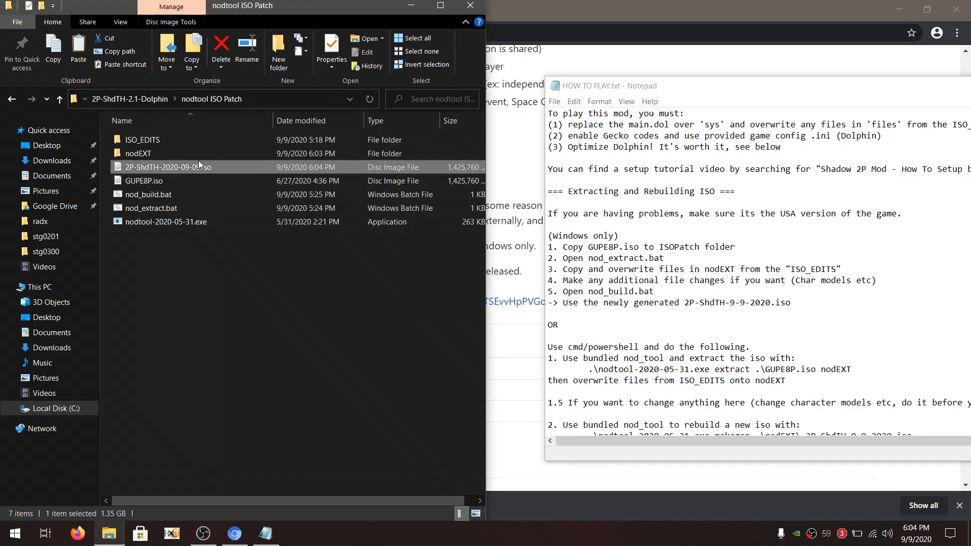
pyautogui.moveTo(187, 167)
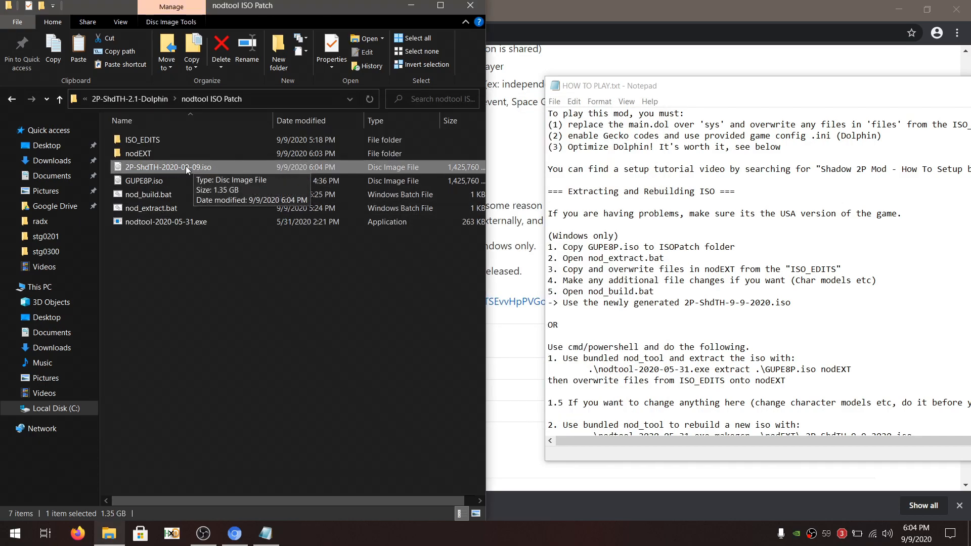
pyautogui.click(59, 99)
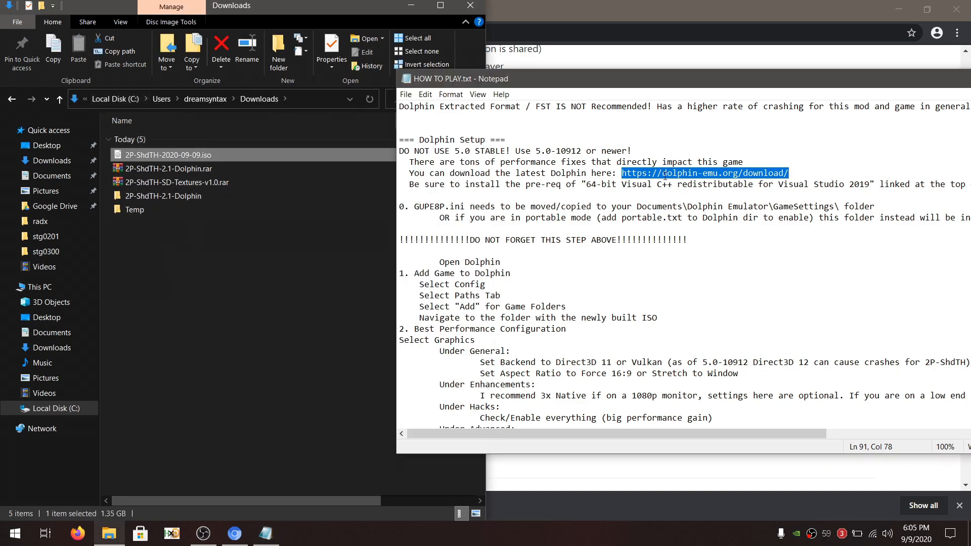
# Step: Download and run the x64 Visual C++ 2015-2019 redistributable, then close the already-installed setup
pyautogui.click(235, 533)
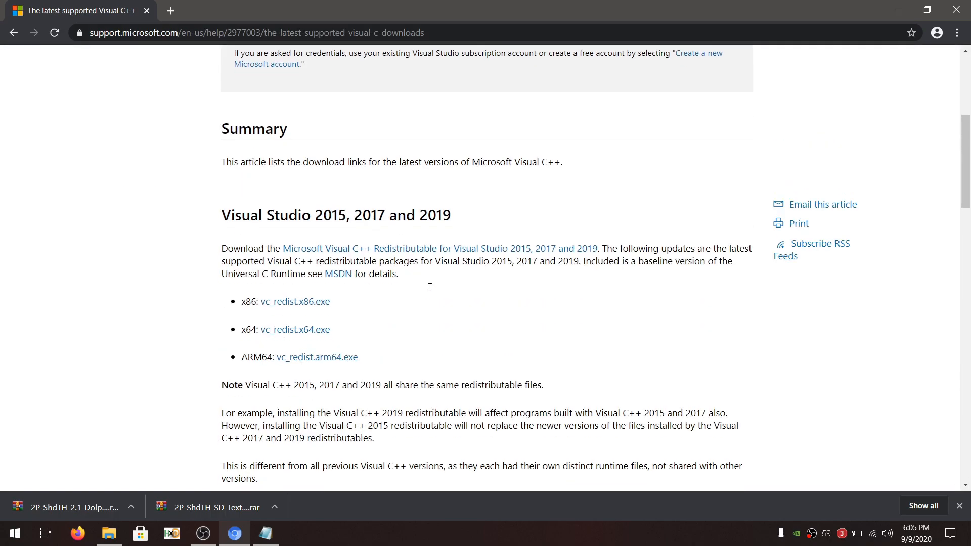
pyautogui.scroll(-3)
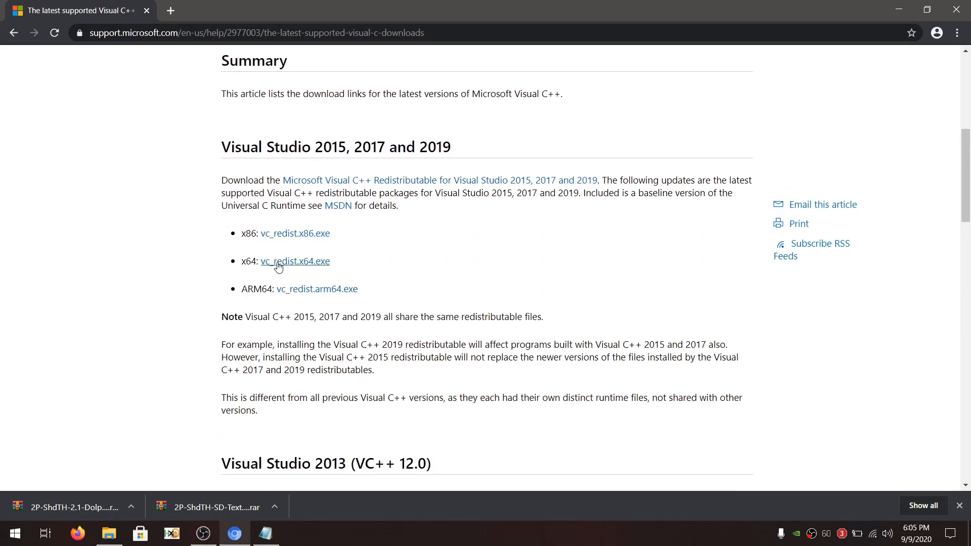
pyautogui.click(295, 261)
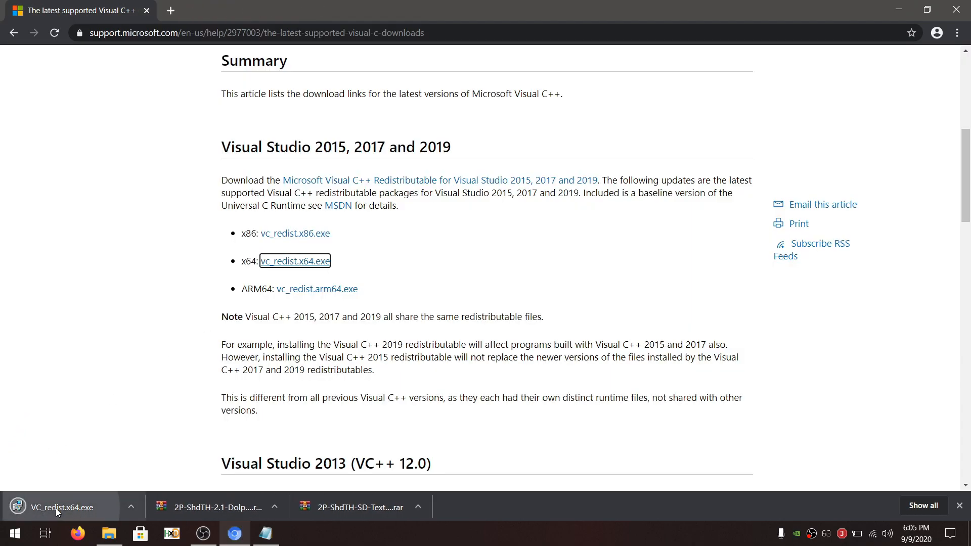
pyautogui.click(61, 507)
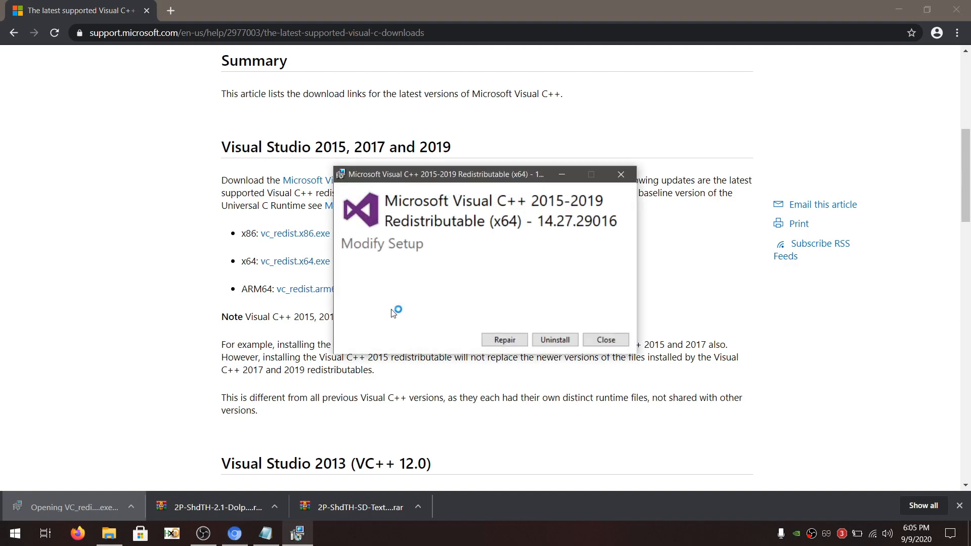
pyautogui.moveTo(605, 340)
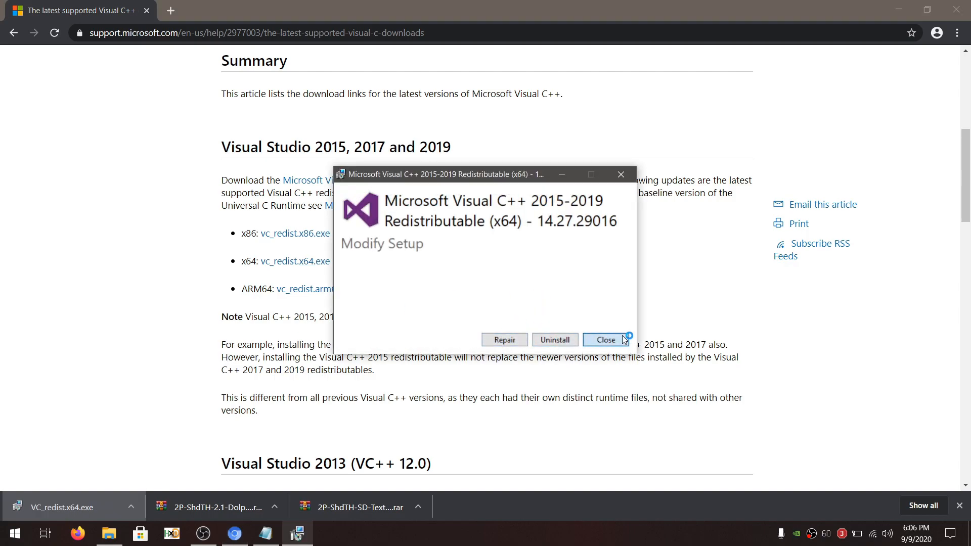
pyautogui.click(605, 340)
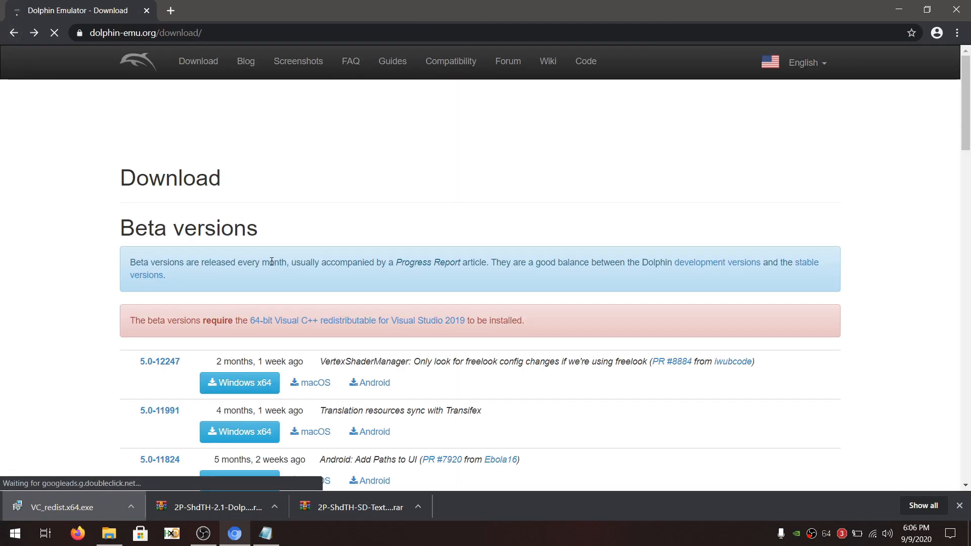
# Step: Download Dolphin beta 5.0-12247 for Windows x64
pyautogui.scroll(-3)
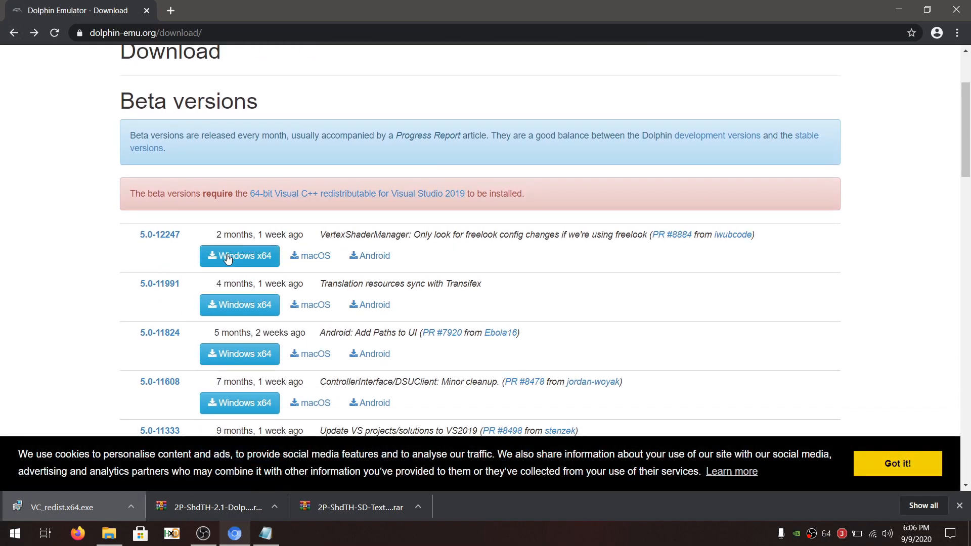
pyautogui.click(315, 255)
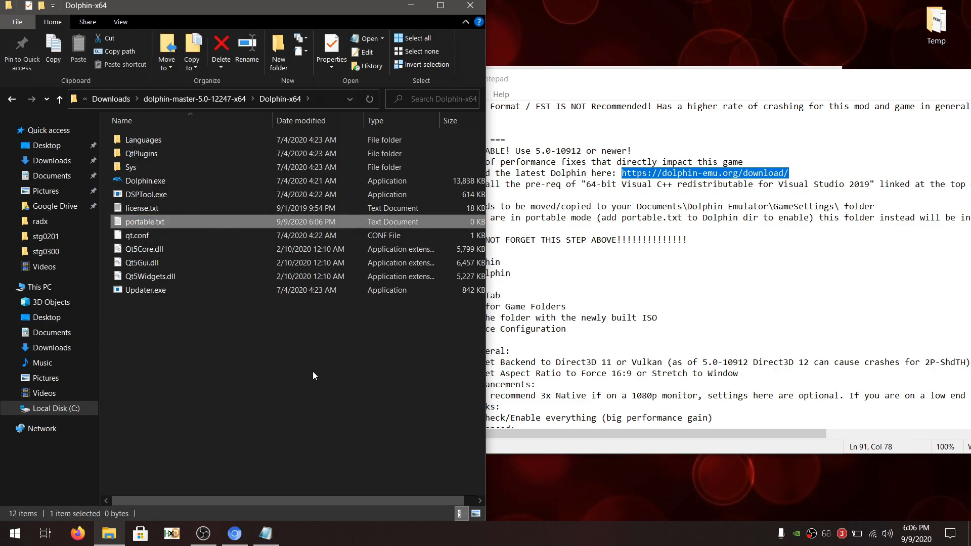
# Step: Launch Dolphin.exe from the Dolphin-x64 folder
pyautogui.click(149, 180)
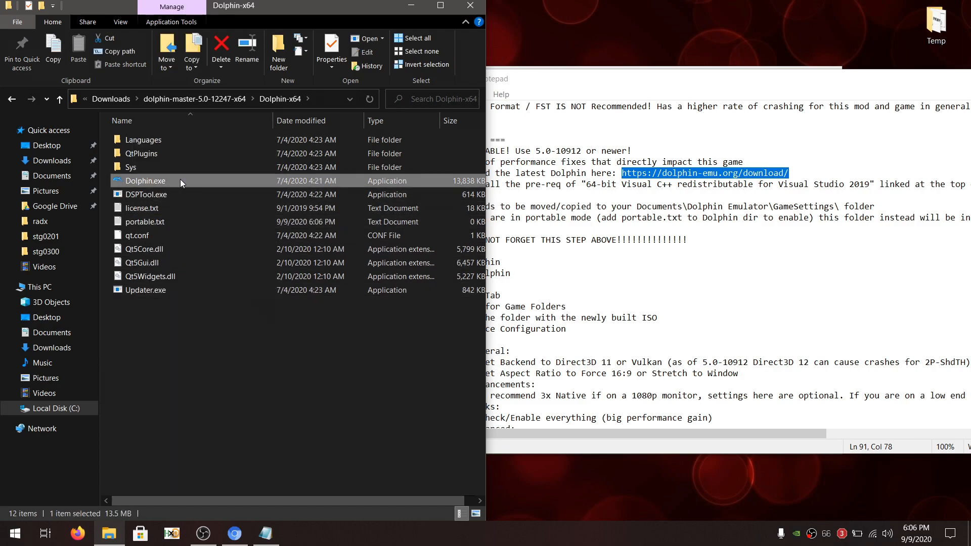
pyautogui.doubleClick(145, 180)
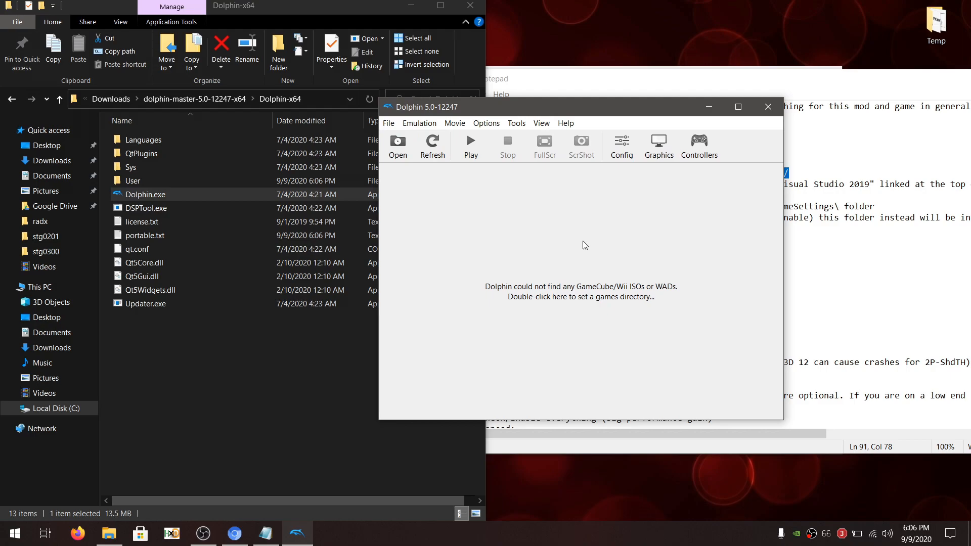
# Step: Select Downloads as Dolphin's game directory to list Shadow the Hedgehog, then exit Dolphin
pyautogui.doubleClick(580, 291)
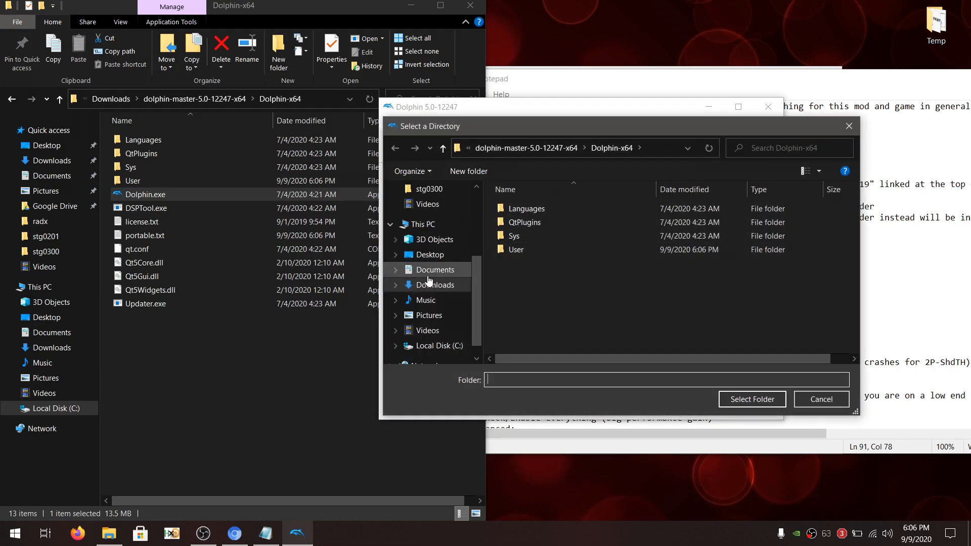
pyautogui.click(434, 285)
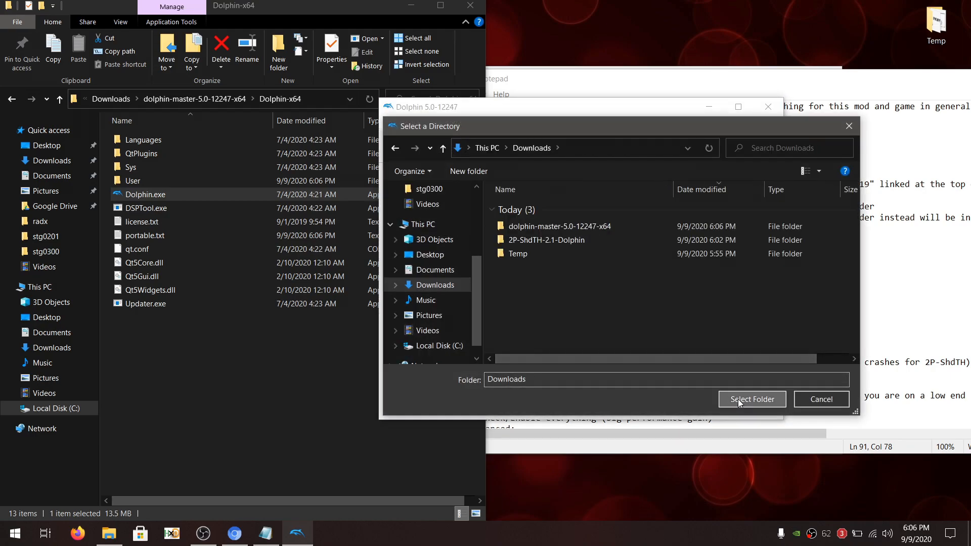
pyautogui.click(752, 400)
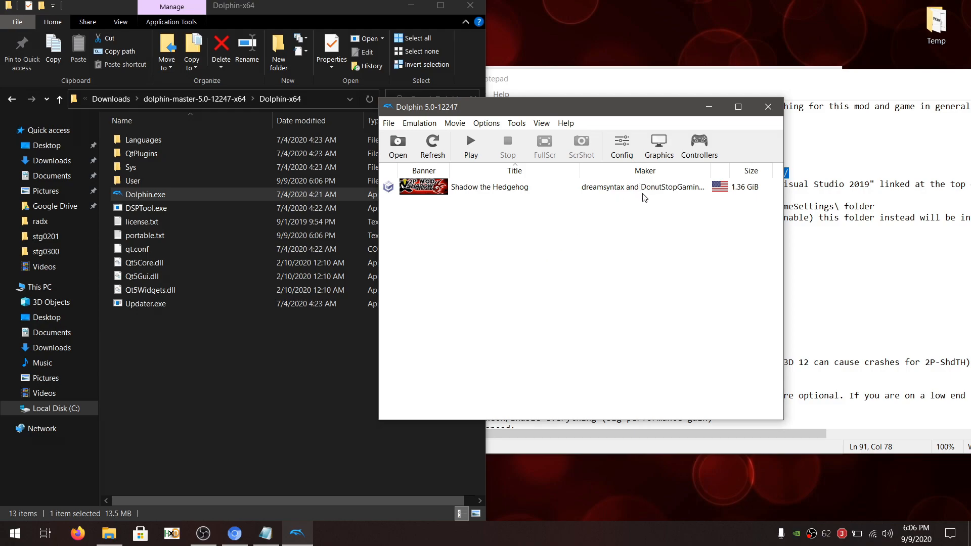
pyautogui.moveTo(458, 184)
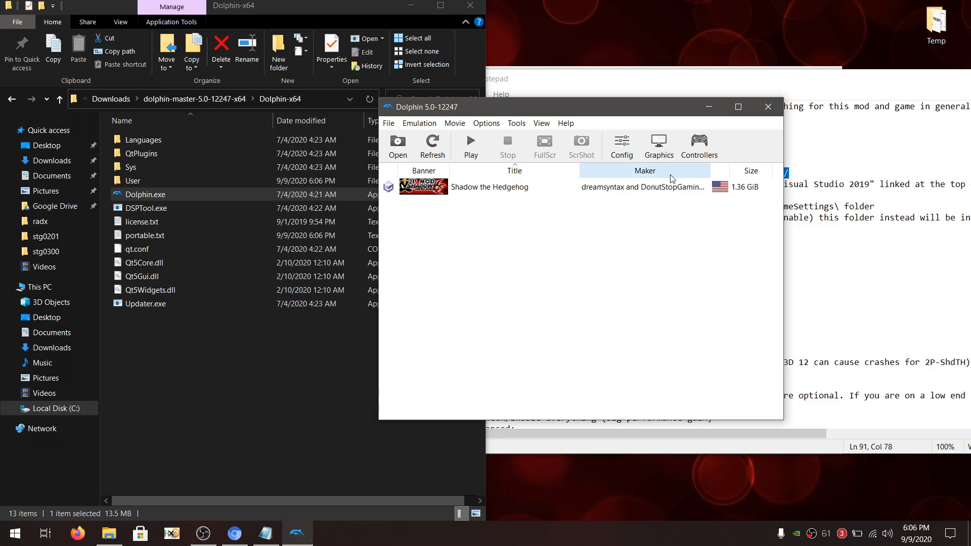
pyautogui.click(768, 107)
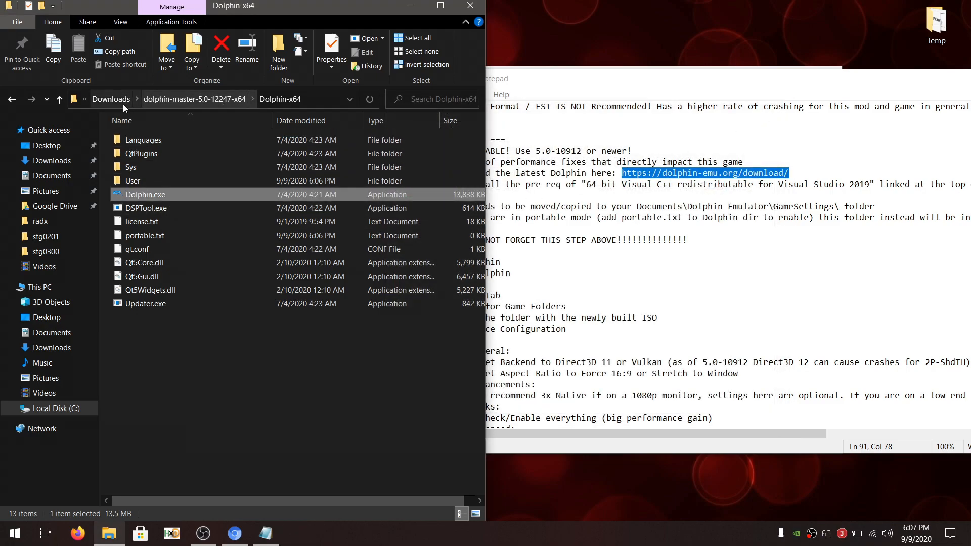
# Step: Move the 100-percent .gci save up into 2P-ShdTH-2.1-Dolphin, then copy it with GUPE8P.ini
pyautogui.click(111, 99)
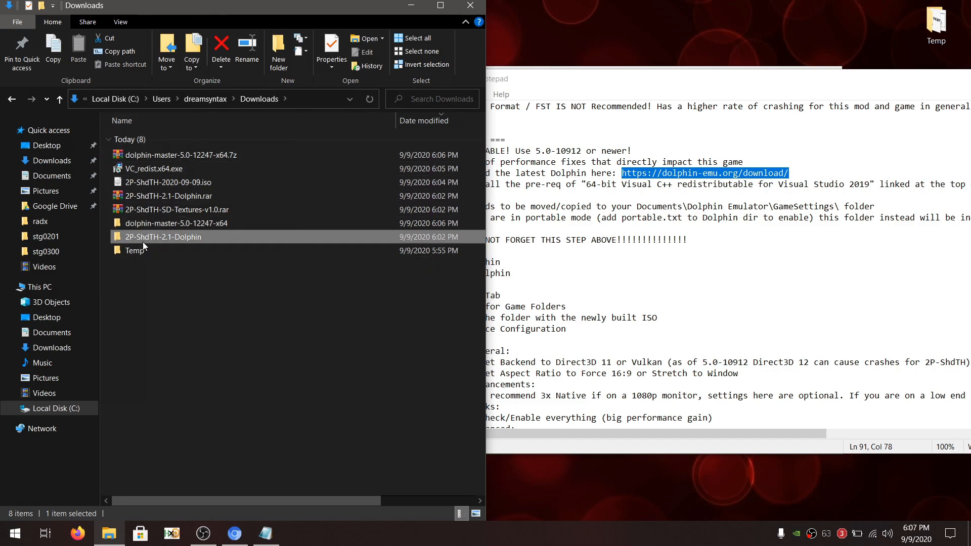
pyautogui.doubleClick(163, 237)
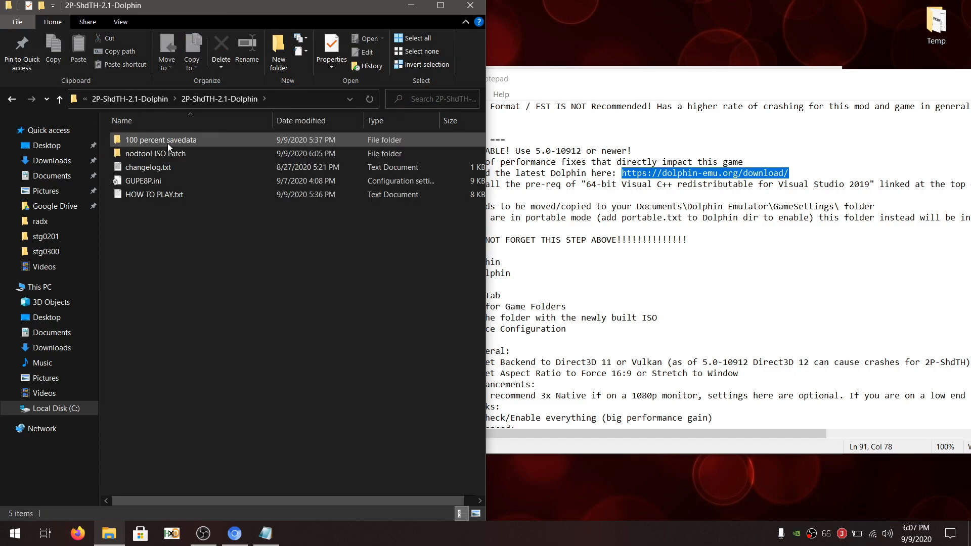
pyautogui.doubleClick(160, 139)
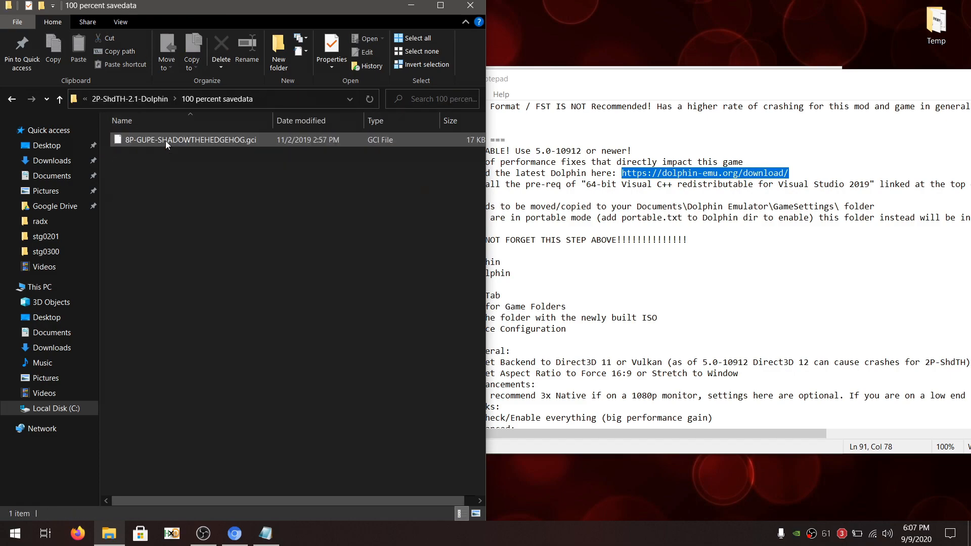
pyautogui.rightClick(189, 139)
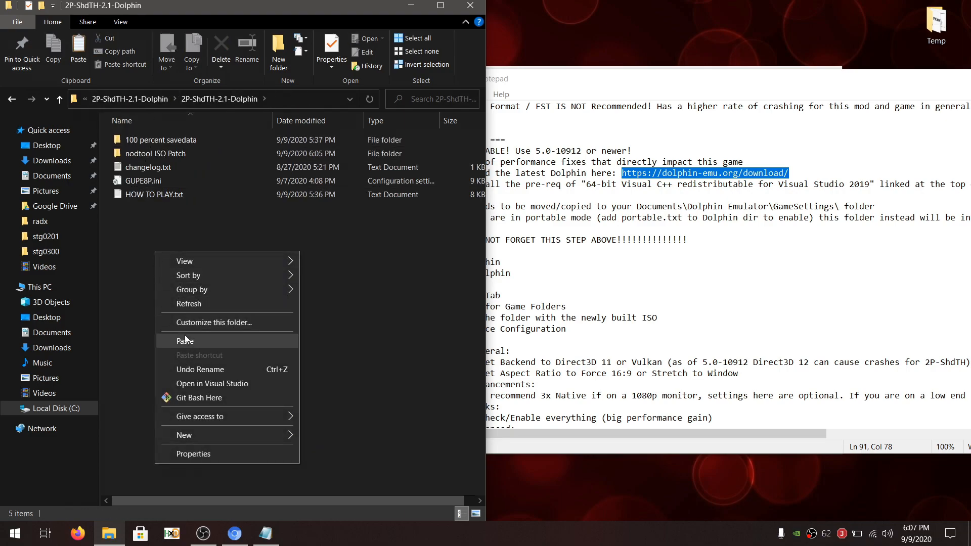
pyautogui.click(184, 340)
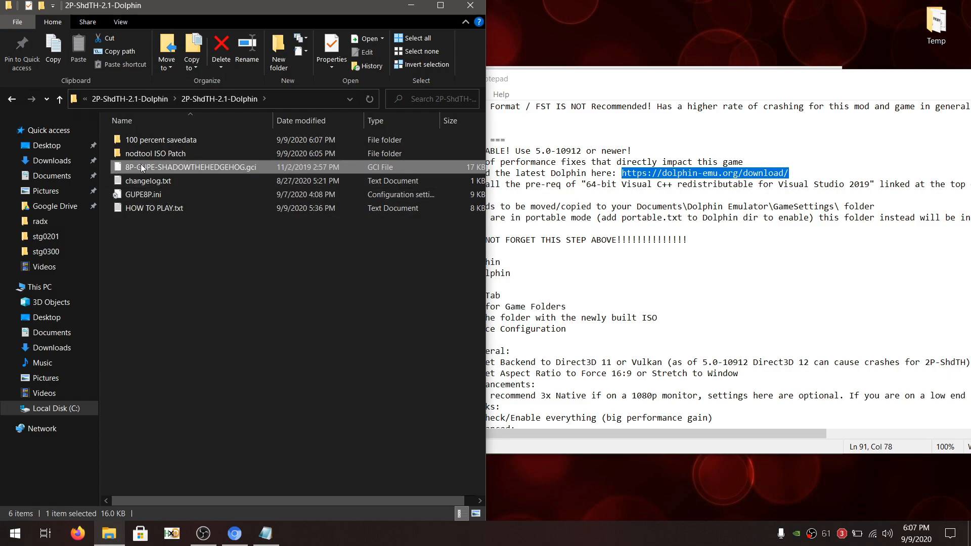
pyautogui.rightClick(144, 194)
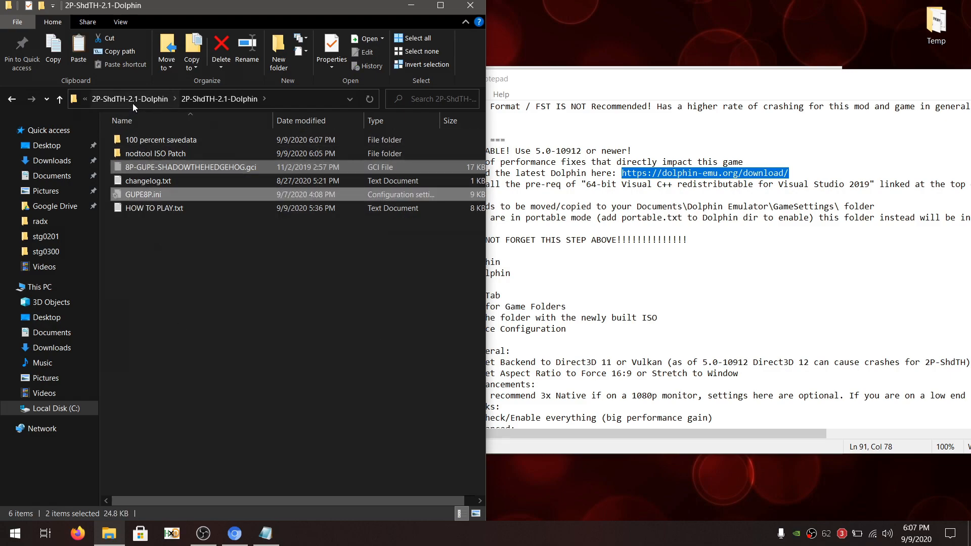
pyautogui.click(53, 160)
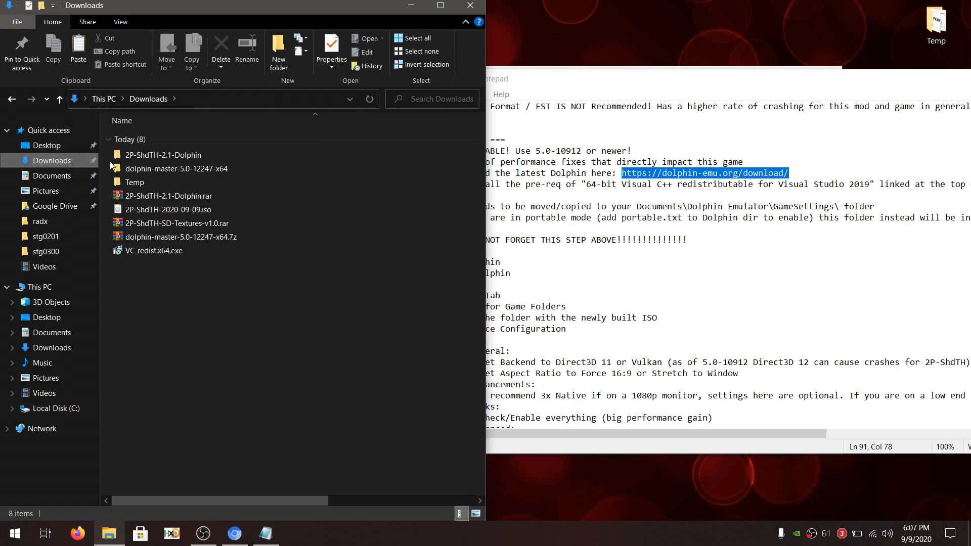
# Step: Paste the save file and GUPE8P.ini into Dolphin-x64\User\GameSettings, then return to User
pyautogui.doubleClick(176, 169)
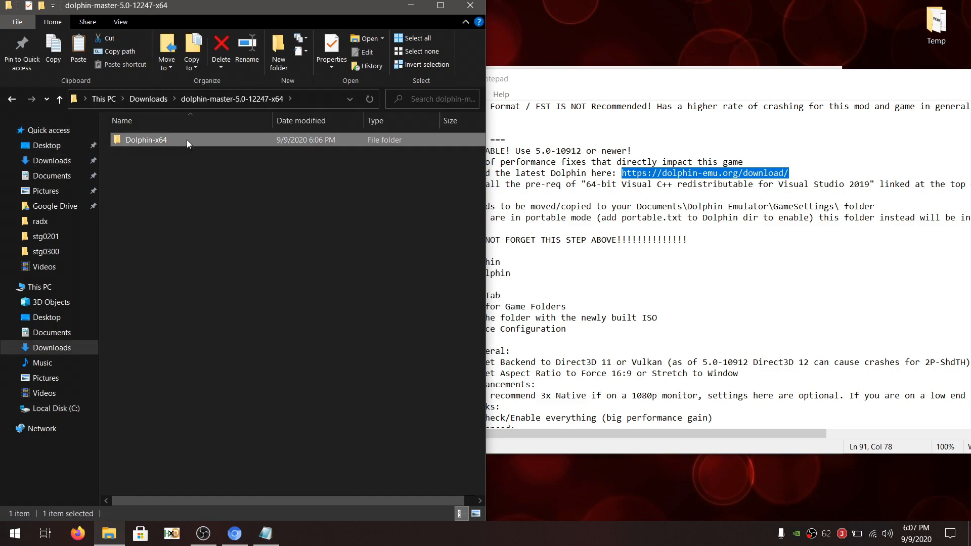
pyautogui.doubleClick(146, 140)
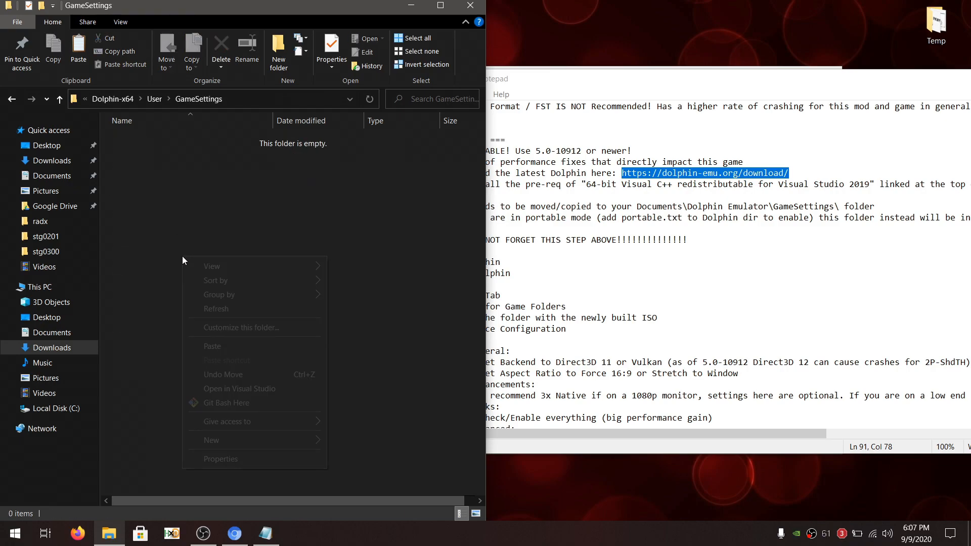
pyautogui.click(212, 346)
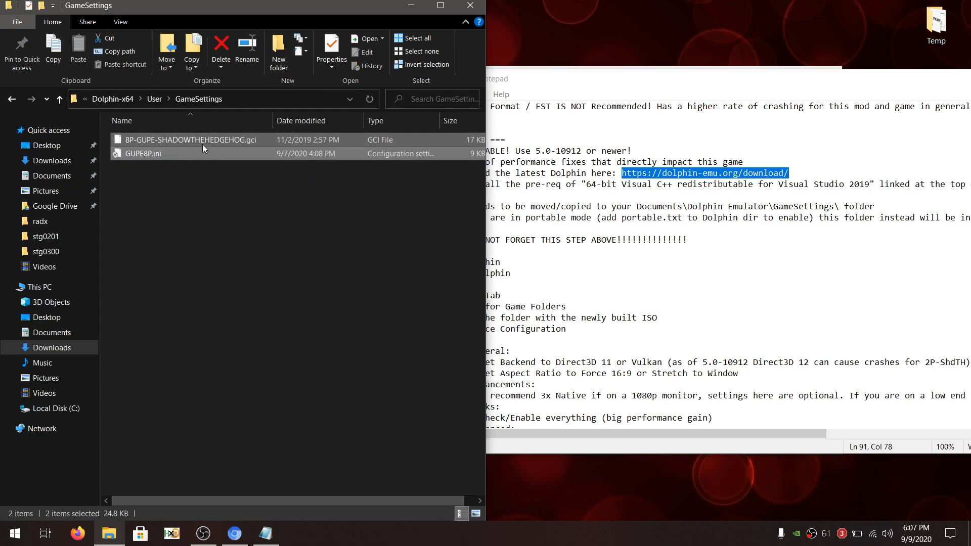
pyautogui.rightClick(188, 140)
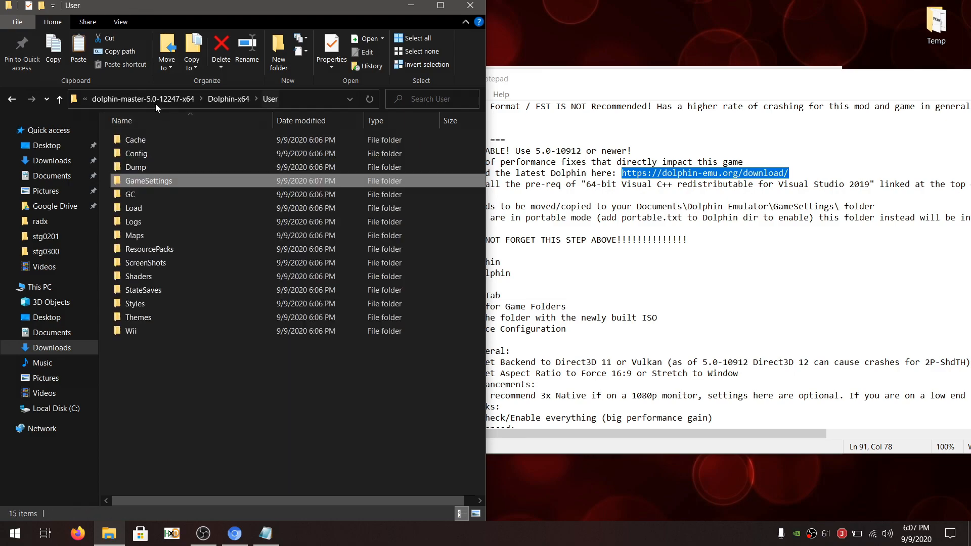
# Step: Paste the copied save data into the empty User\GC\USA\Card A folder
pyautogui.doubleClick(133, 208)
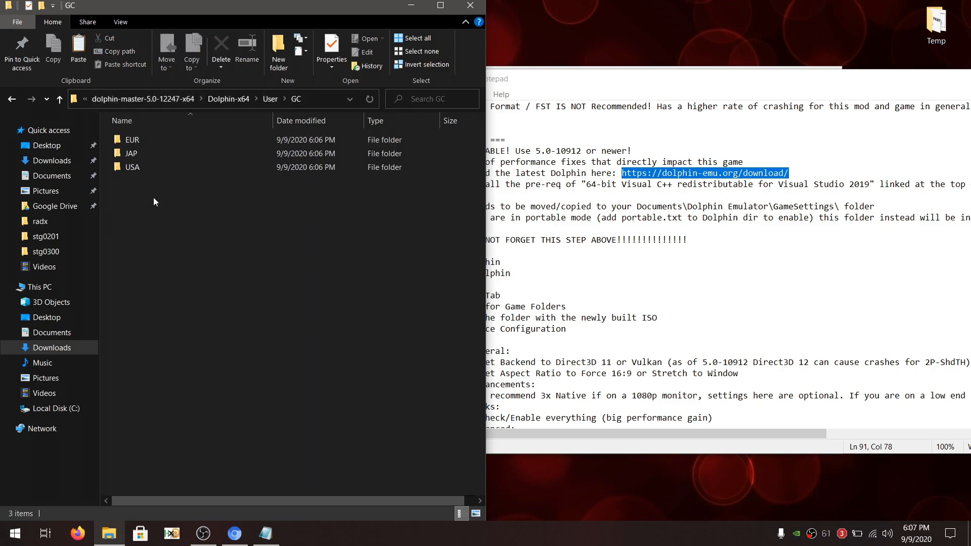
pyautogui.rightClick(151, 168)
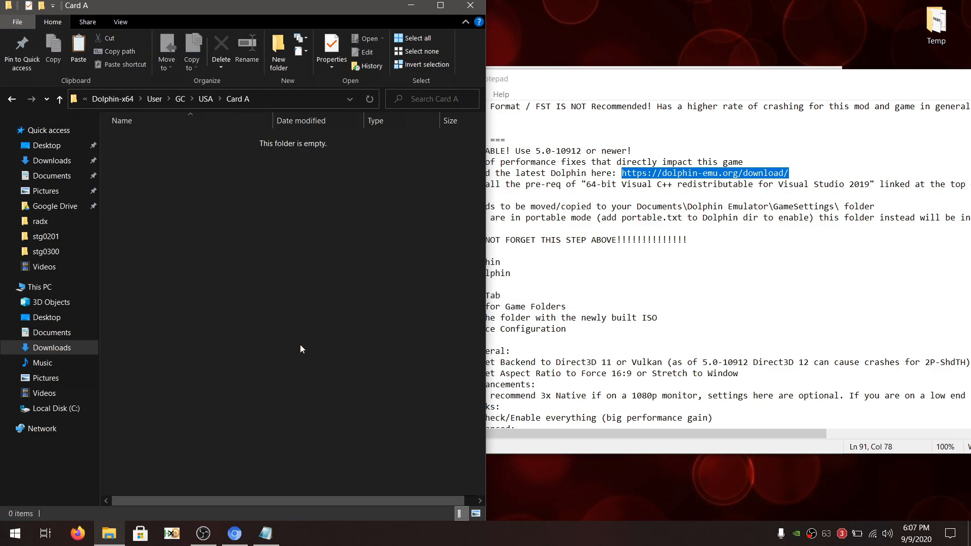
pyautogui.rightClick(301, 349)
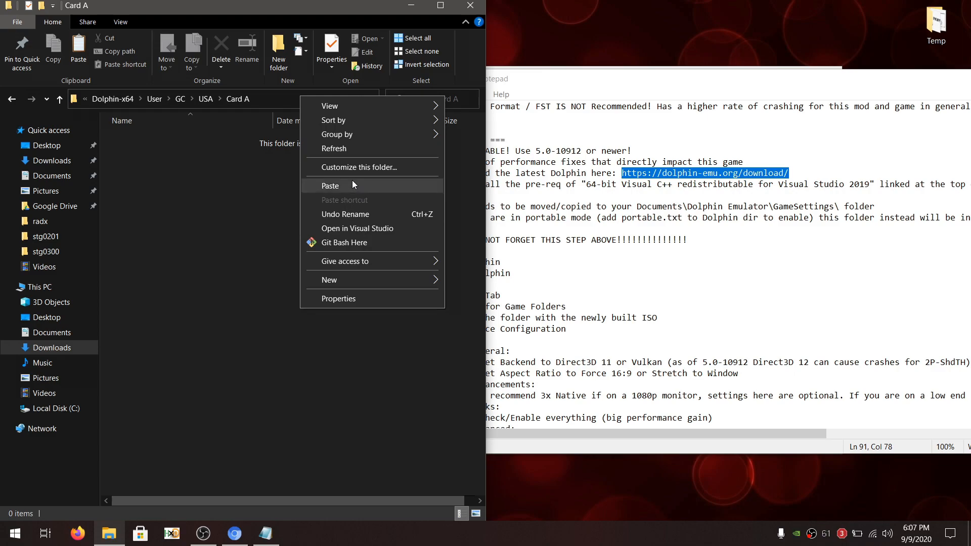
pyautogui.click(330, 185)
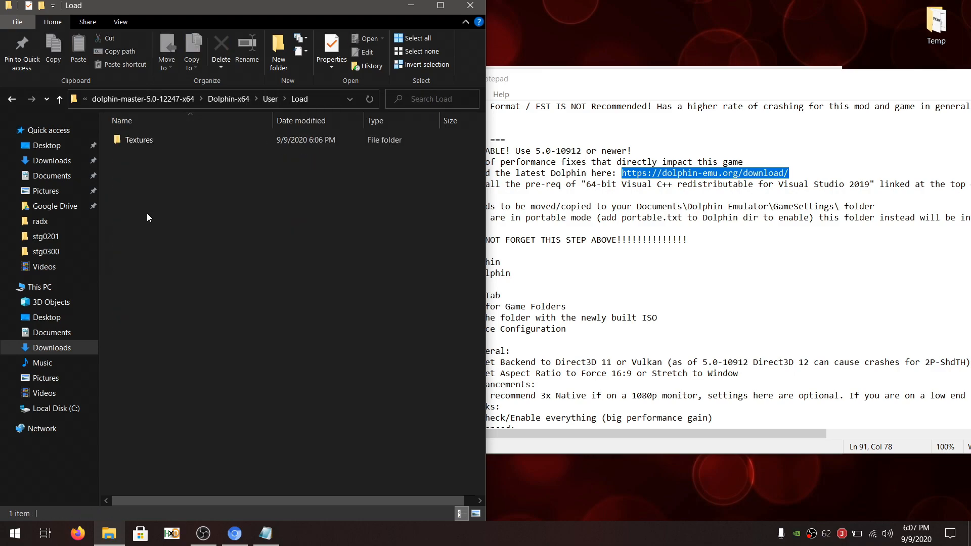
# Step: Extract the 2P-ShdTH-SD-Textures-v1.0 archive from Downloads into a new GUPE8P folder under Textures
pyautogui.doubleClick(138, 140)
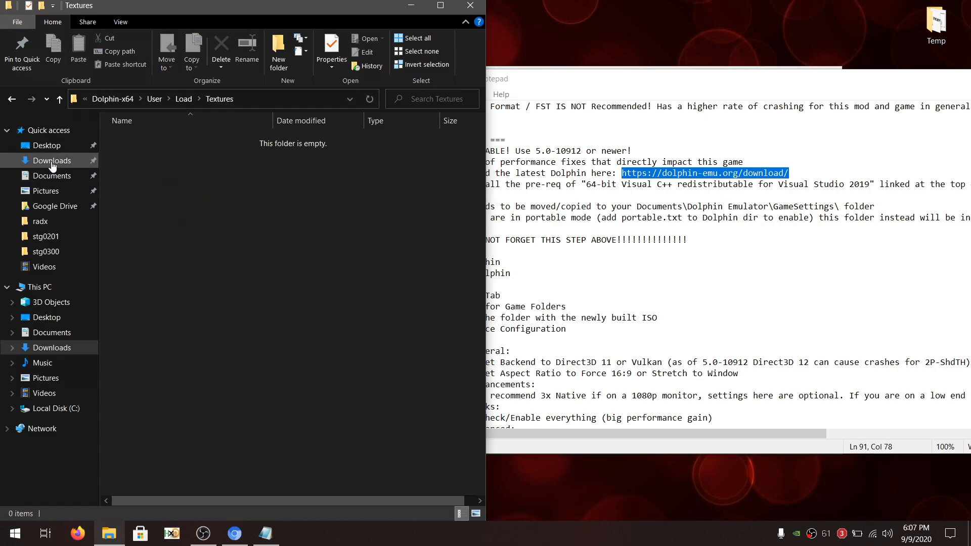
pyautogui.click(56, 160)
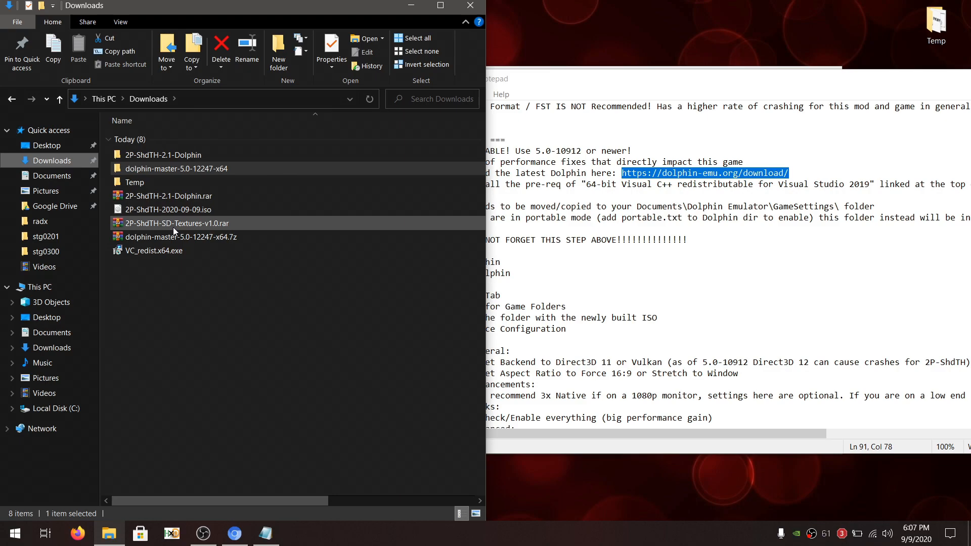
pyautogui.rightClick(175, 223)
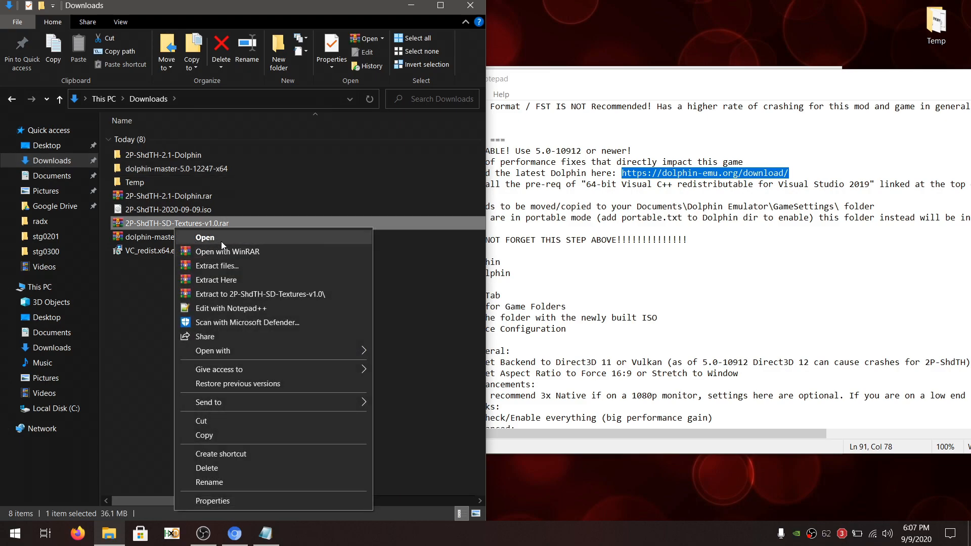
pyautogui.click(228, 251)
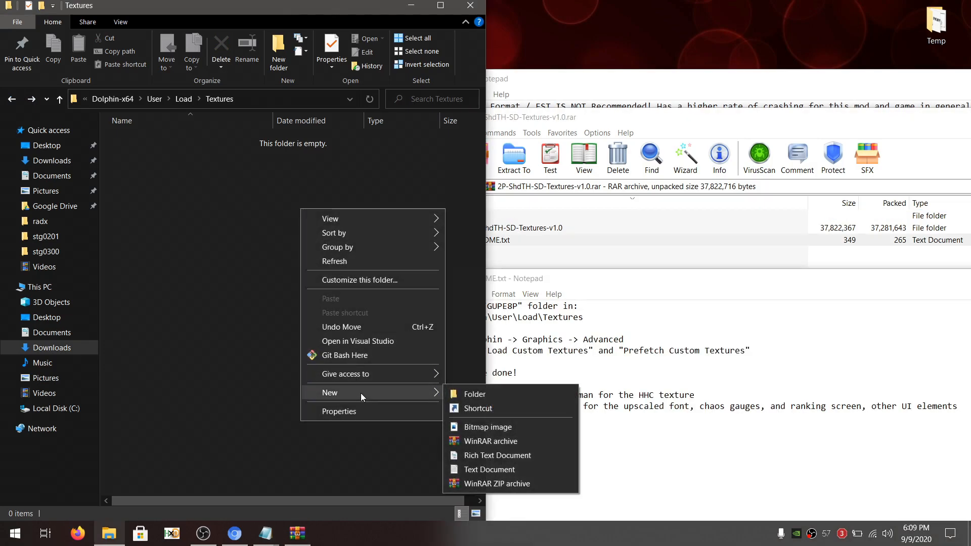
pyautogui.click(475, 395)
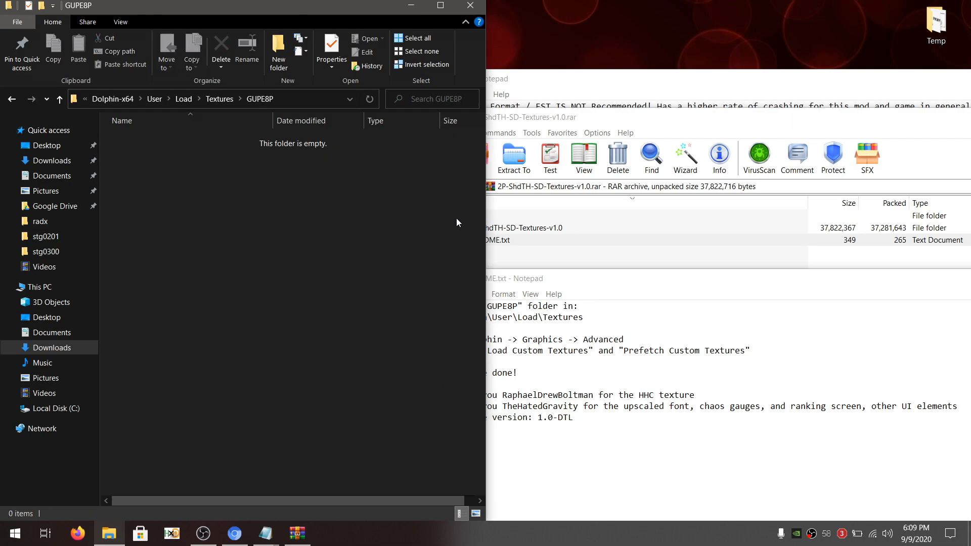
pyautogui.click(513, 158)
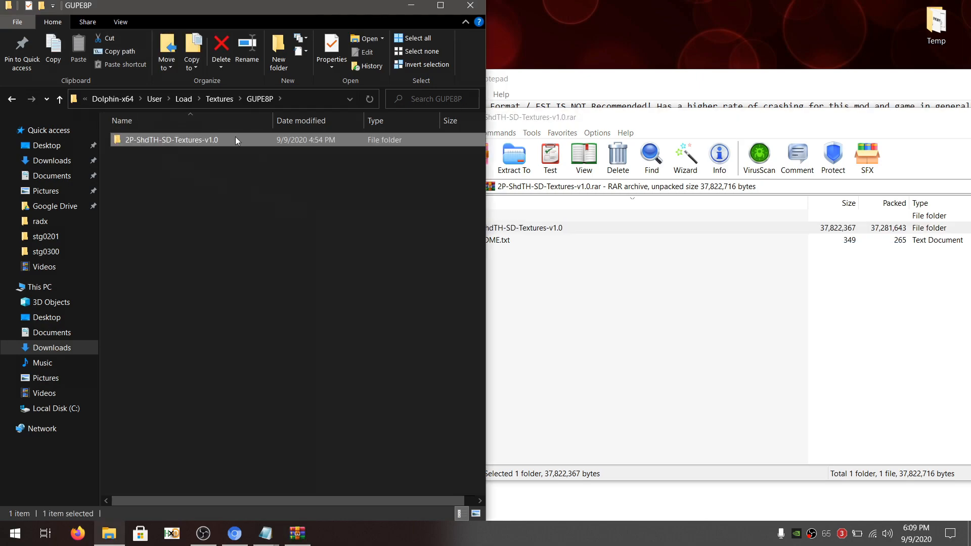
# Step: Inspect the extracted texture pack folder, then go back to Dolphin-x64 via the breadcrumbs
pyautogui.doubleClick(171, 139)
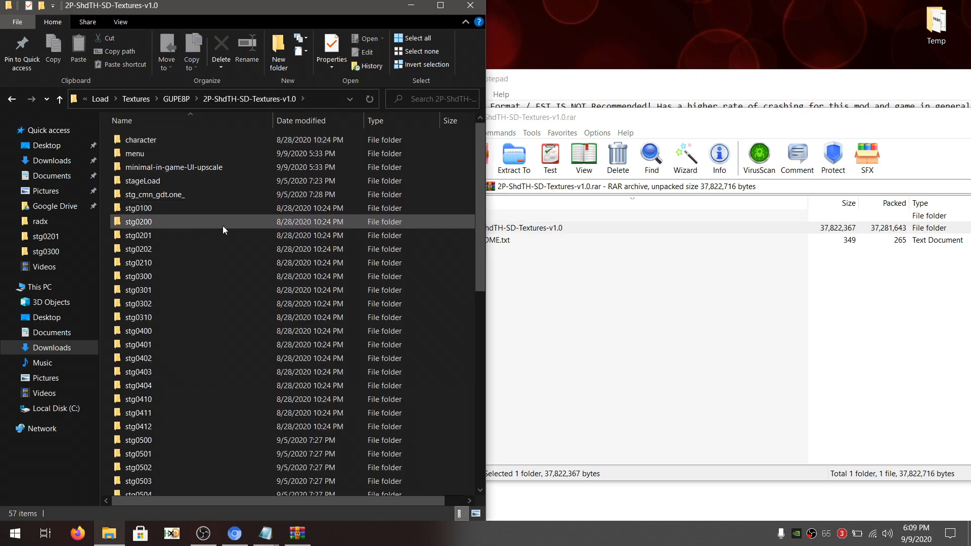
pyautogui.click(136, 100)
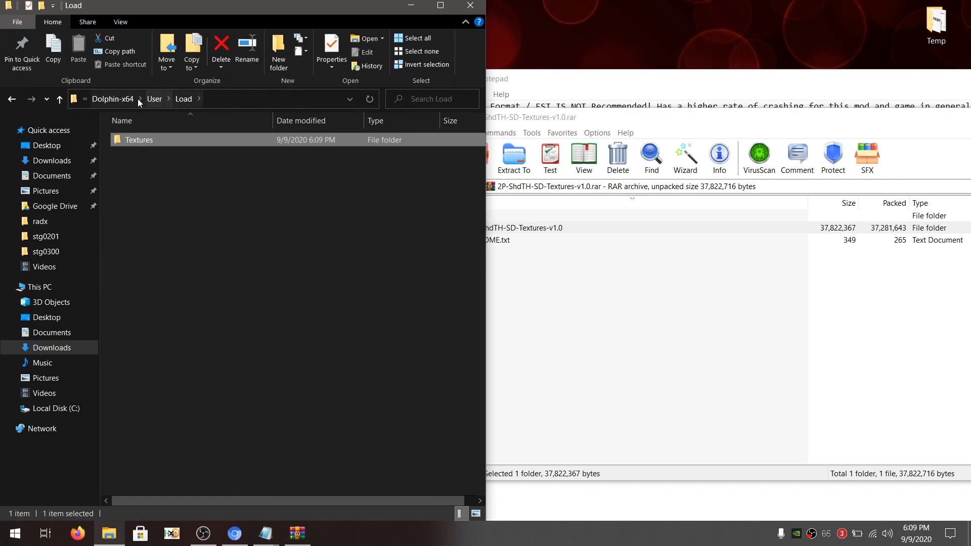
pyautogui.click(112, 99)
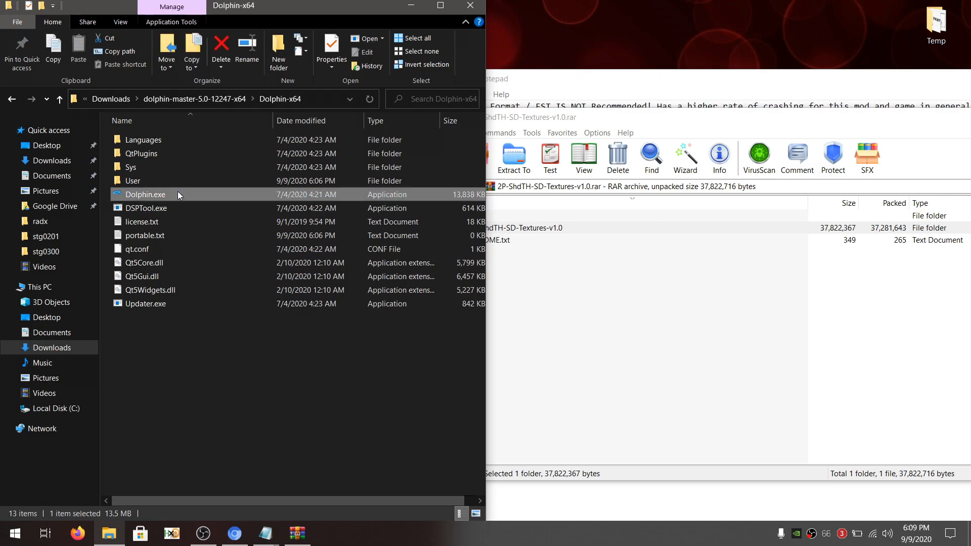
# Step: Launch portable Dolphin.exe, review Shadow the Hedgehog's Game Config and Gecko Codes, and open Config
pyautogui.doubleClick(145, 194)
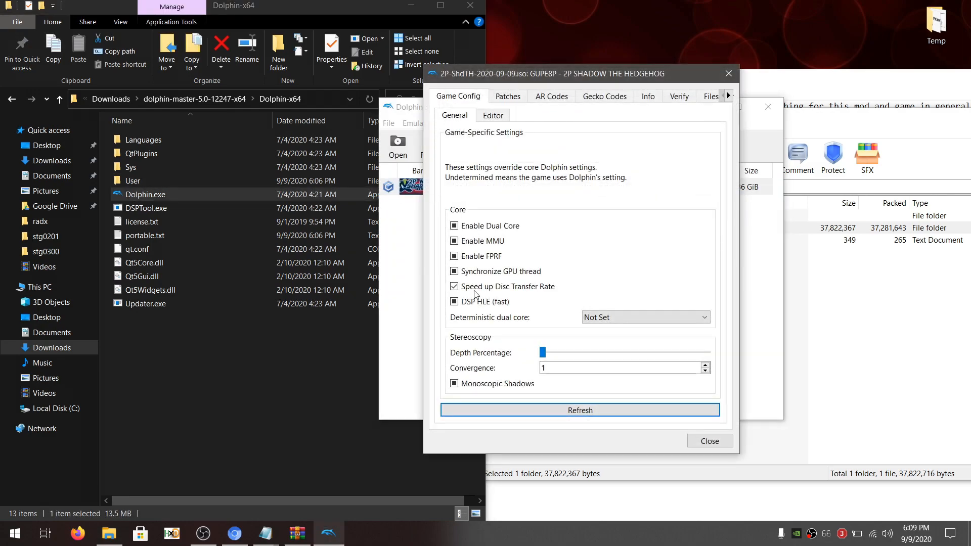
pyautogui.click(604, 96)
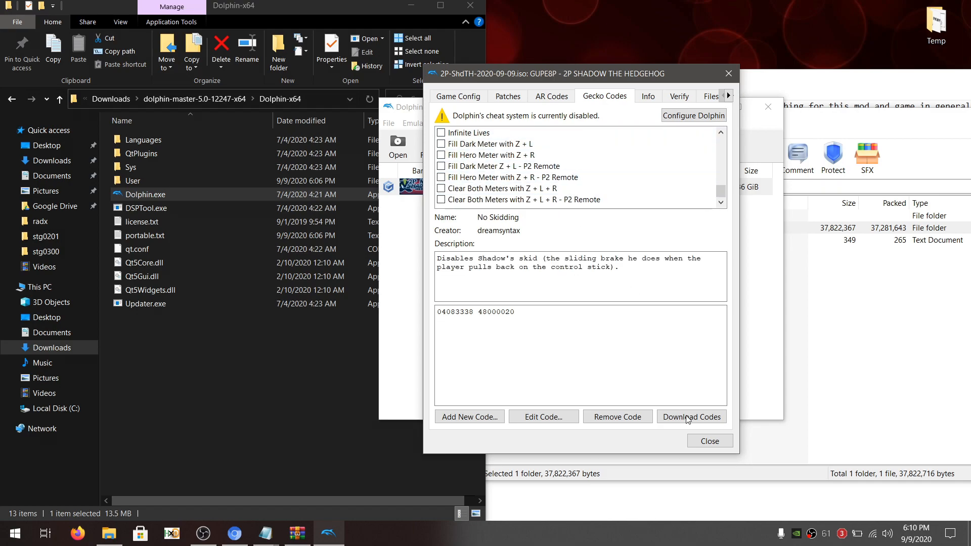
pyautogui.click(693, 116)
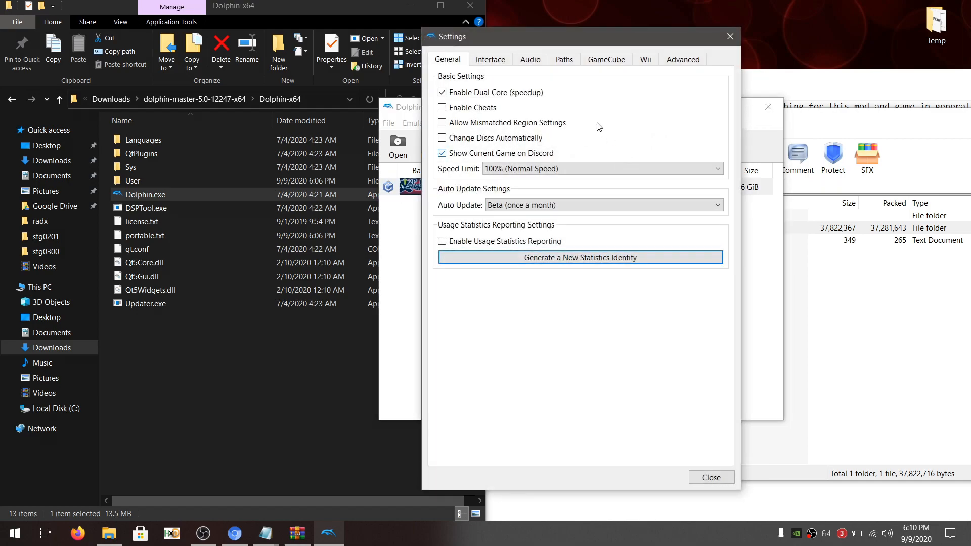
# Step: Close the general Settings window
pyautogui.click(442, 108)
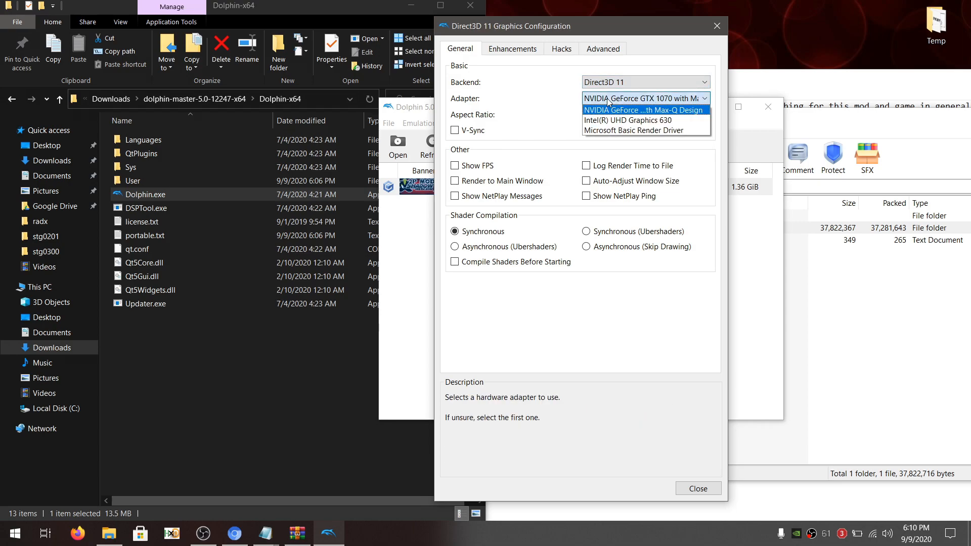
# Step: Use the NVIDIA GeForce GTX 1070 adapter, Force 16:9 aspect ratio, and enable Show FPS
pyautogui.click(644, 114)
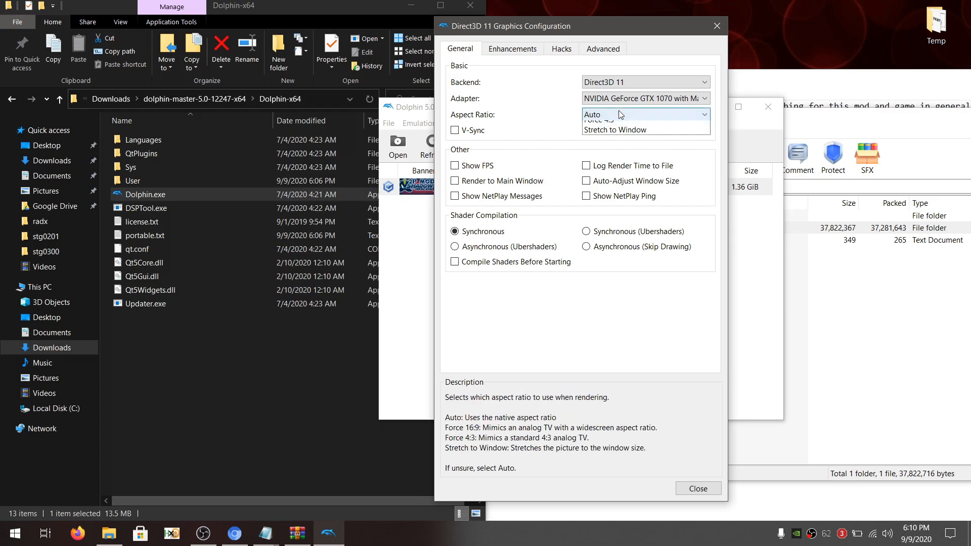
pyautogui.click(644, 115)
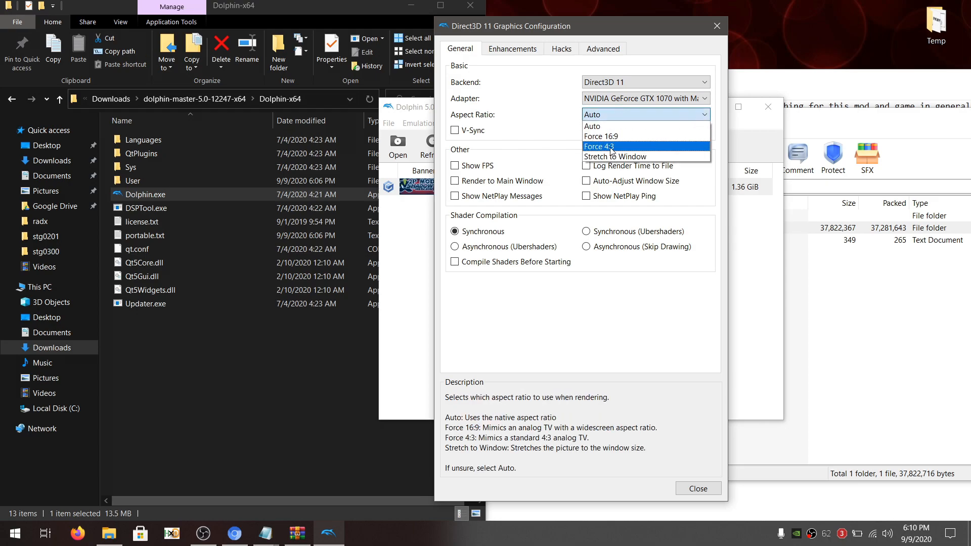
pyautogui.moveTo(610, 136)
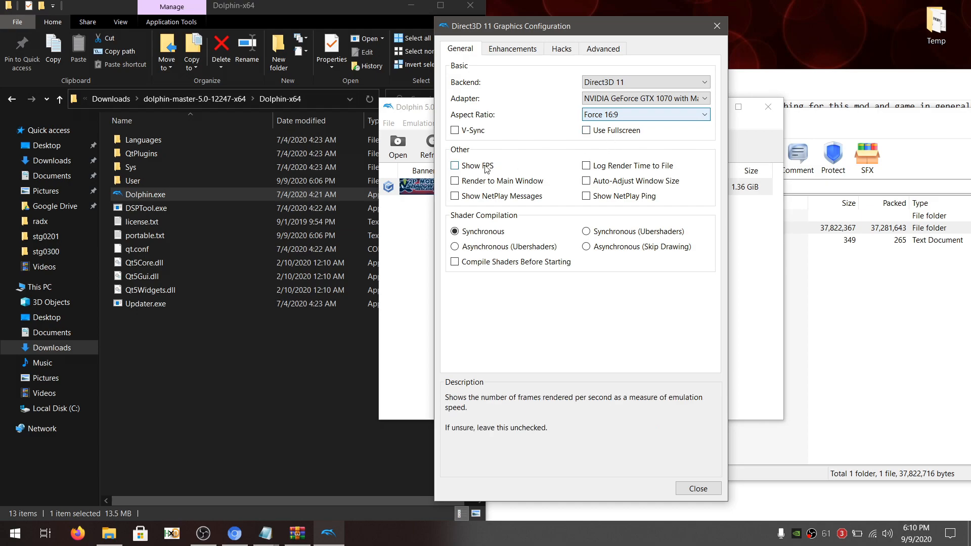
pyautogui.click(455, 165)
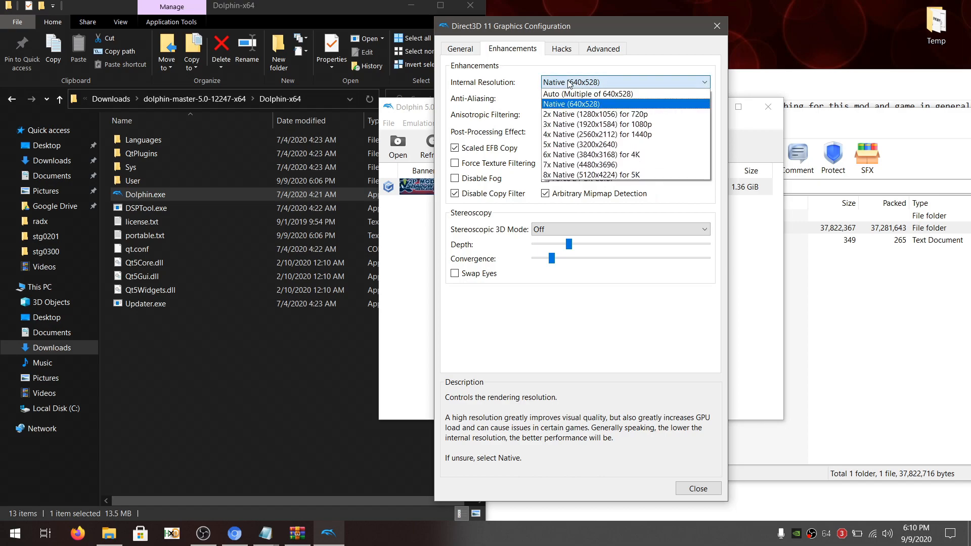
# Step: Set internal resolution to 3x Native (1080p) and enable Immediately Present XFB and Vertex Rounding
pyautogui.click(598, 124)
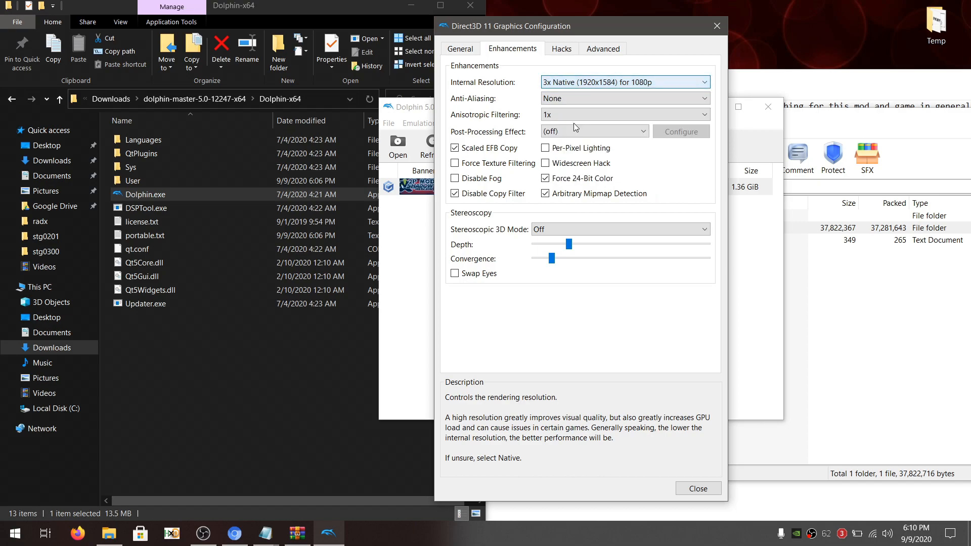
pyautogui.click(560, 48)
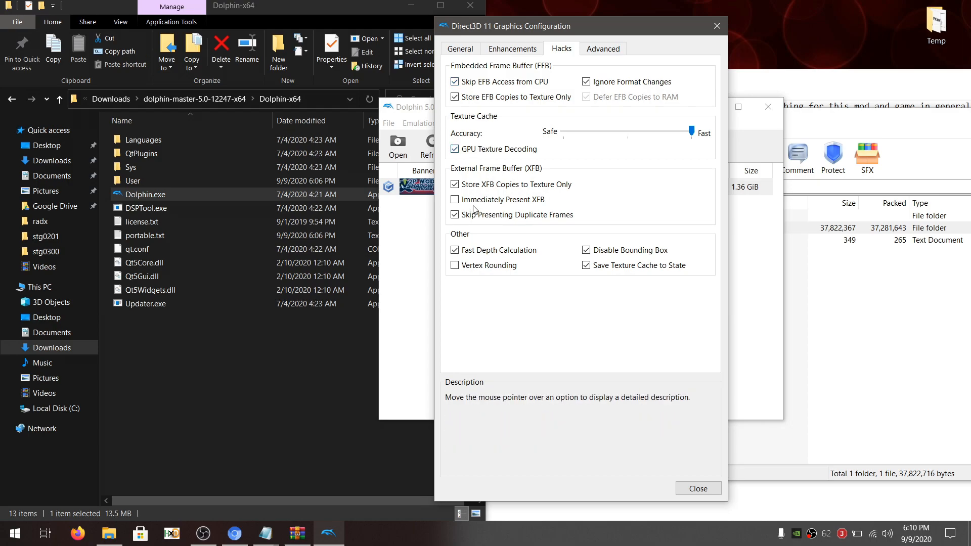
pyautogui.click(455, 265)
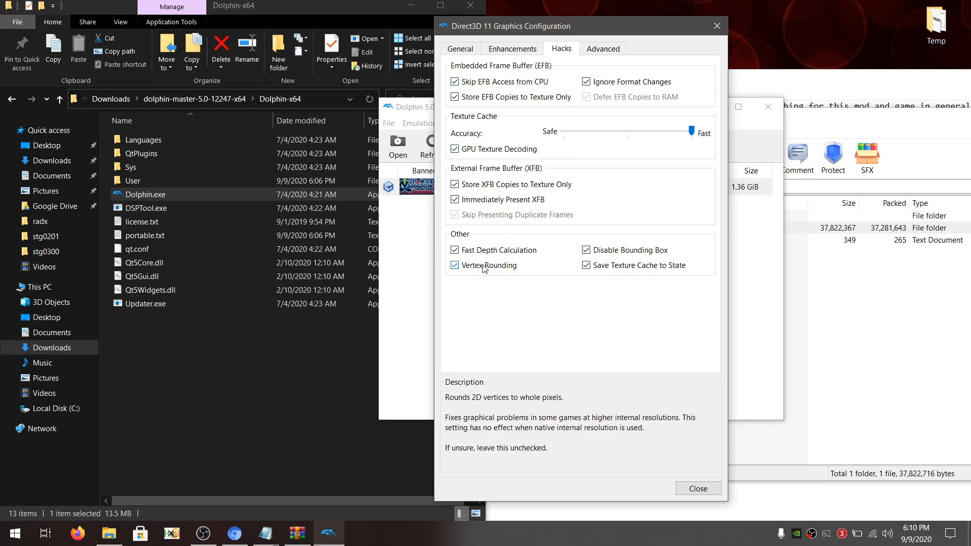
pyautogui.click(602, 48)
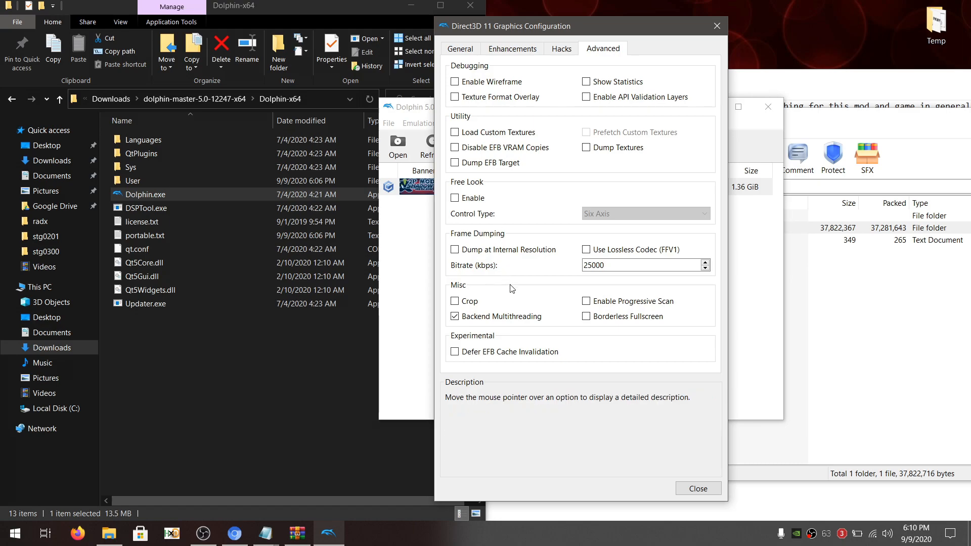
# Step: Enable Borderless Fullscreen, Load Custom Textures and Prefetch Custom Textures, then close Graphics
pyautogui.click(587, 317)
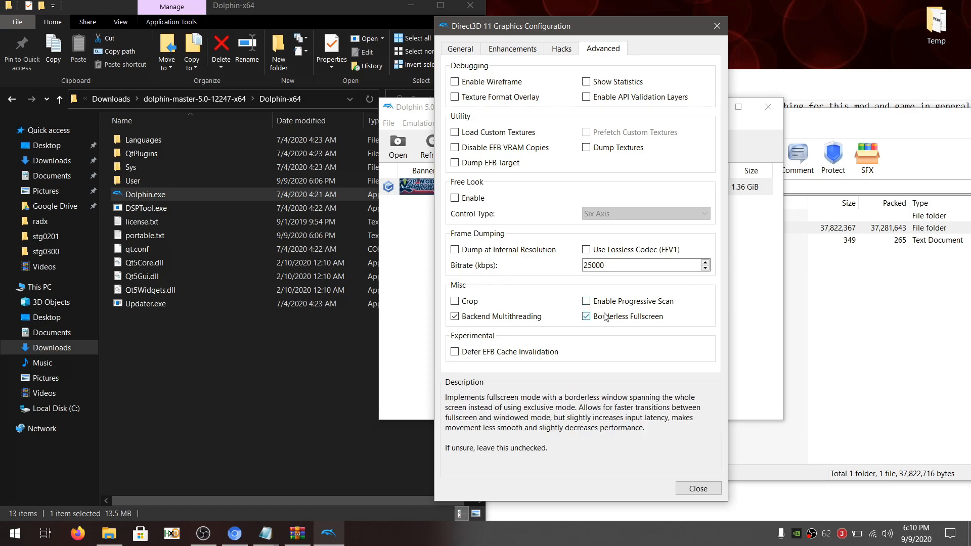
pyautogui.moveTo(491, 162)
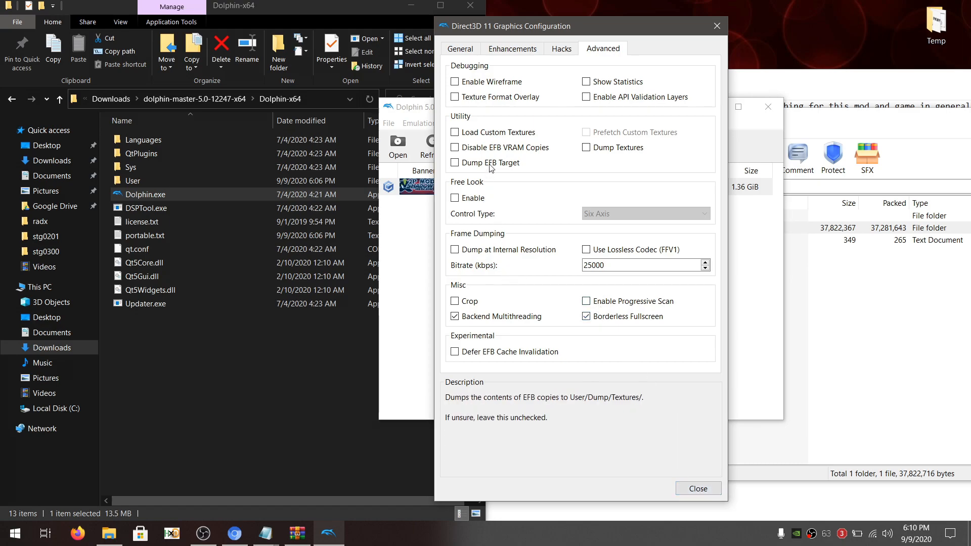
pyautogui.click(456, 132)
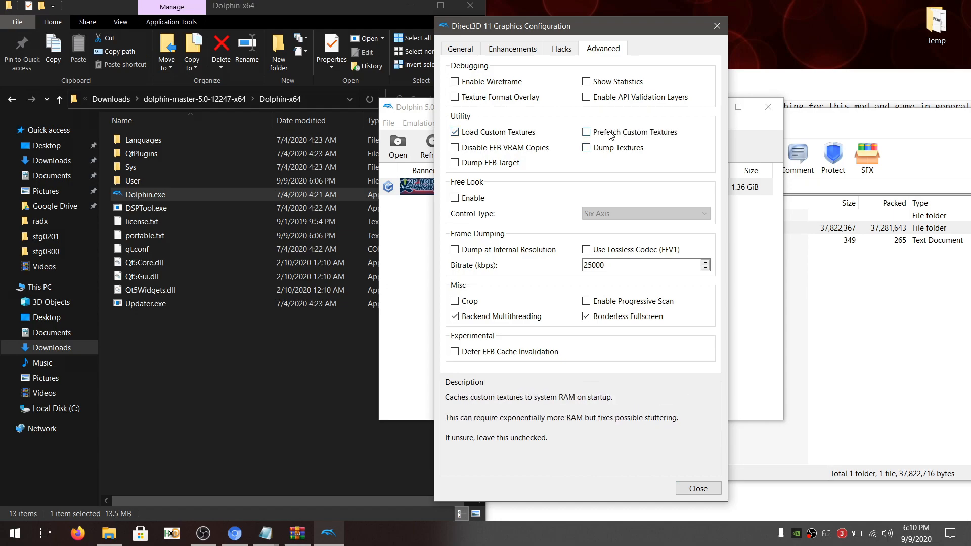
pyautogui.click(586, 132)
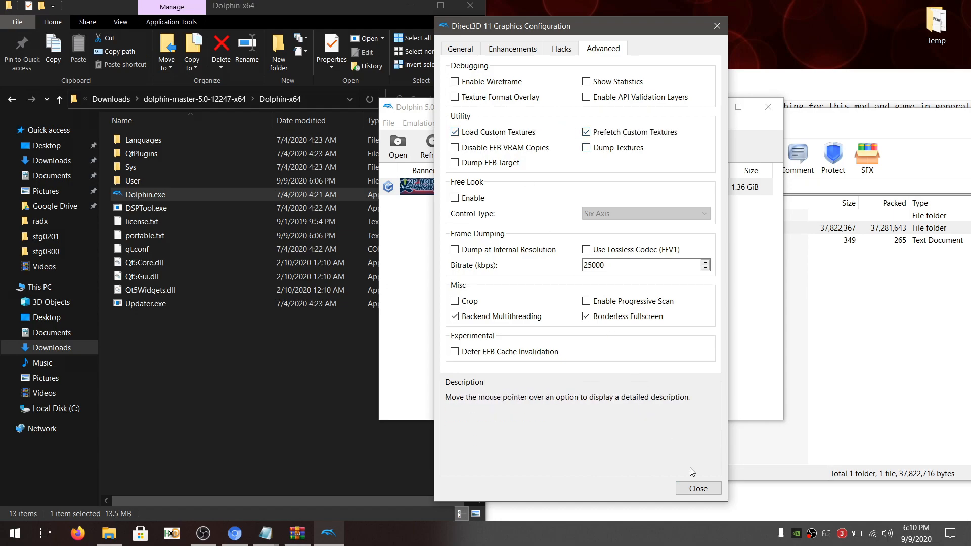
pyautogui.click(697, 488)
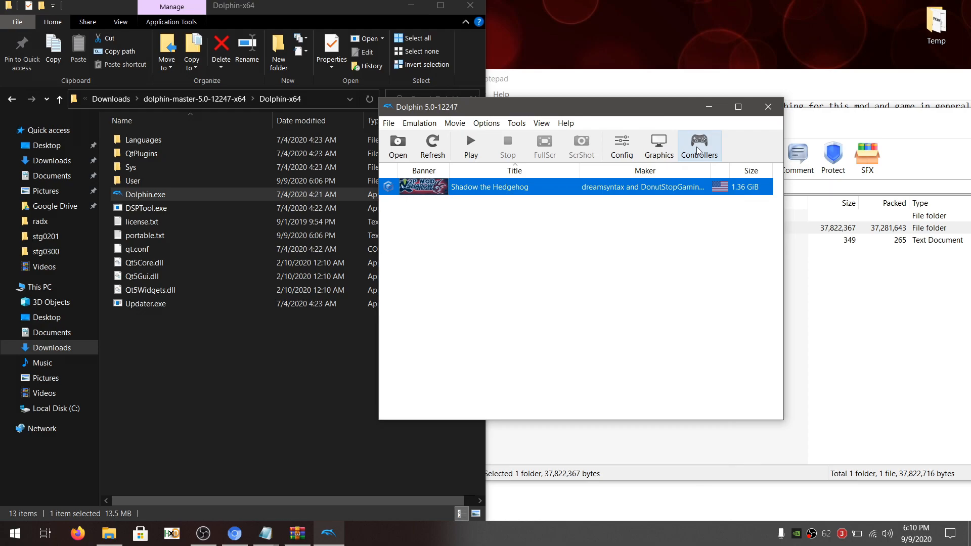
# Step: Set GameCube Port 2 to a Standard Controller using the XInput/0/Gamepad device
pyautogui.click(698, 146)
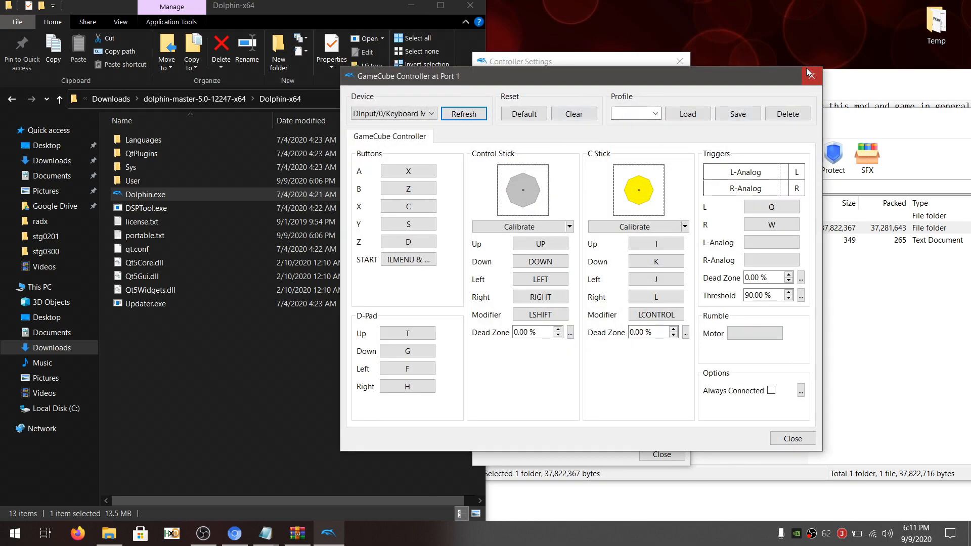
pyautogui.click(563, 116)
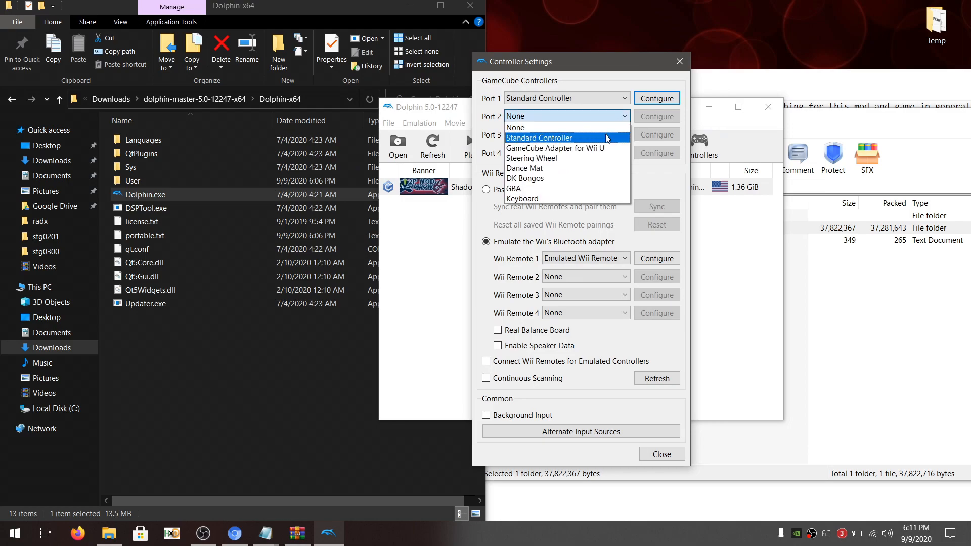
pyautogui.click(539, 138)
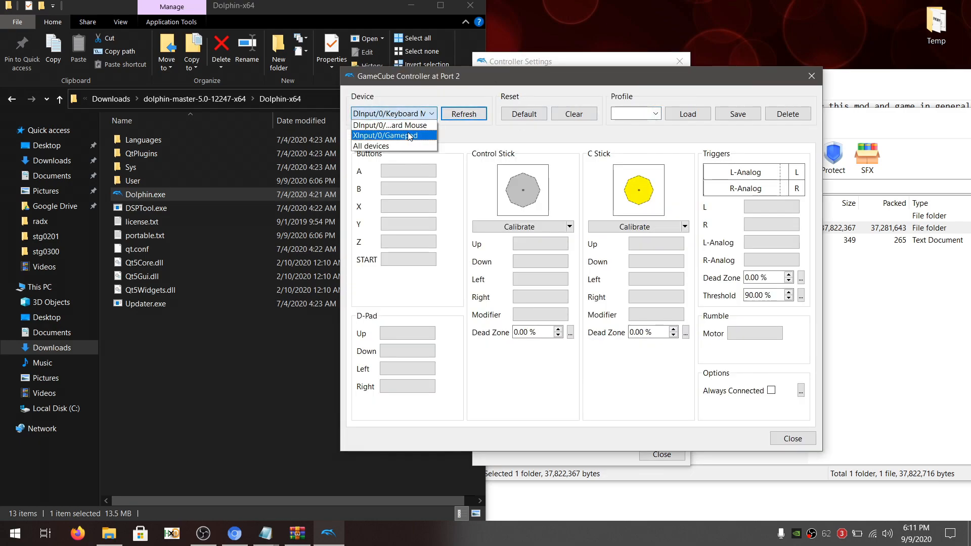
pyautogui.click(385, 135)
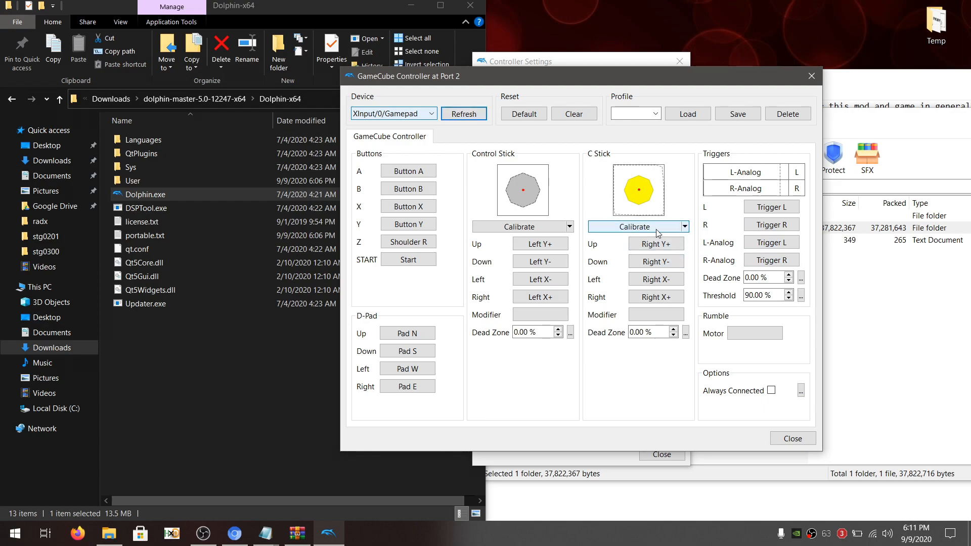
pyautogui.moveTo(739, 363)
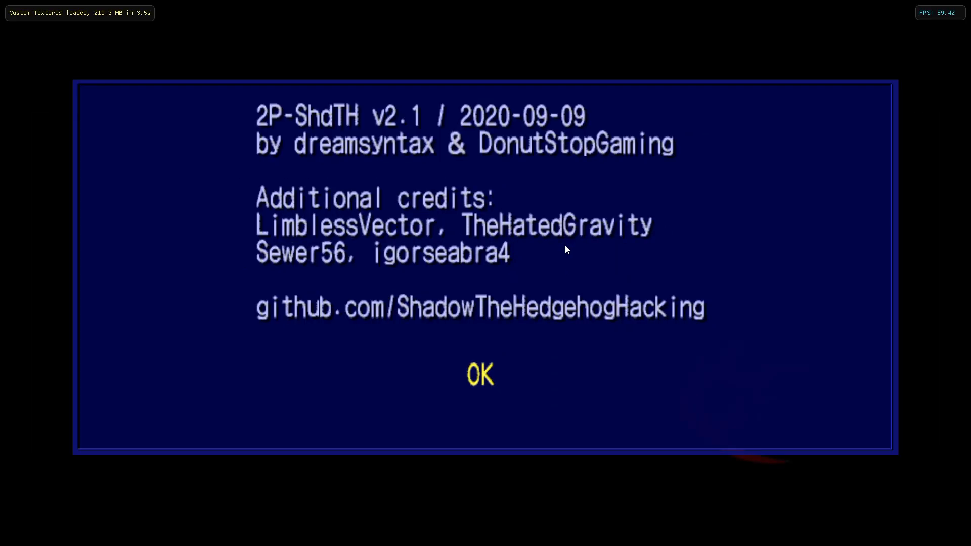
# Step: Run the 2P mod split-screen and enable the emulated CPU clock override at 189%
pyautogui.click(480, 375)
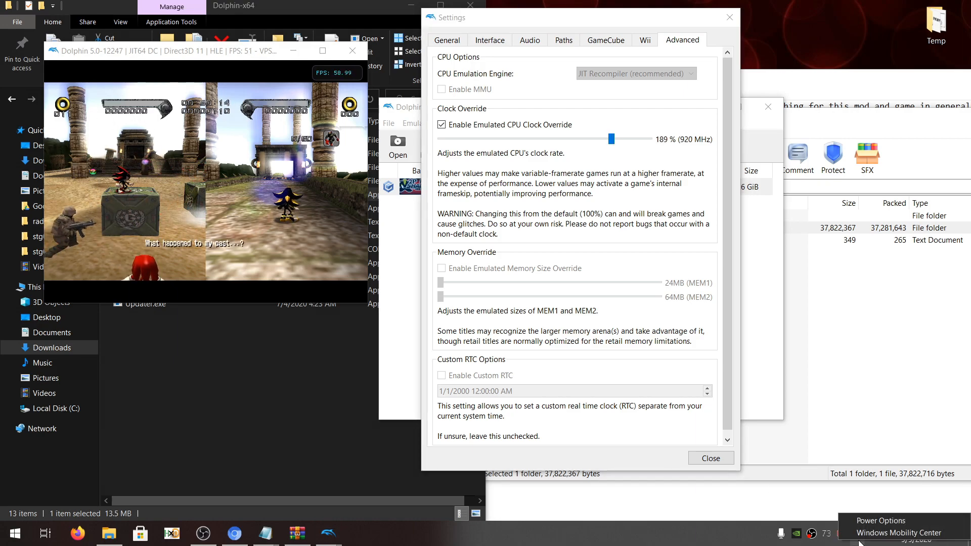
# Step: Close Settings, keeping 189% clock override, and relaunch fullscreen to the 2P-ShdTH v2.1 credits
pyautogui.click(881, 521)
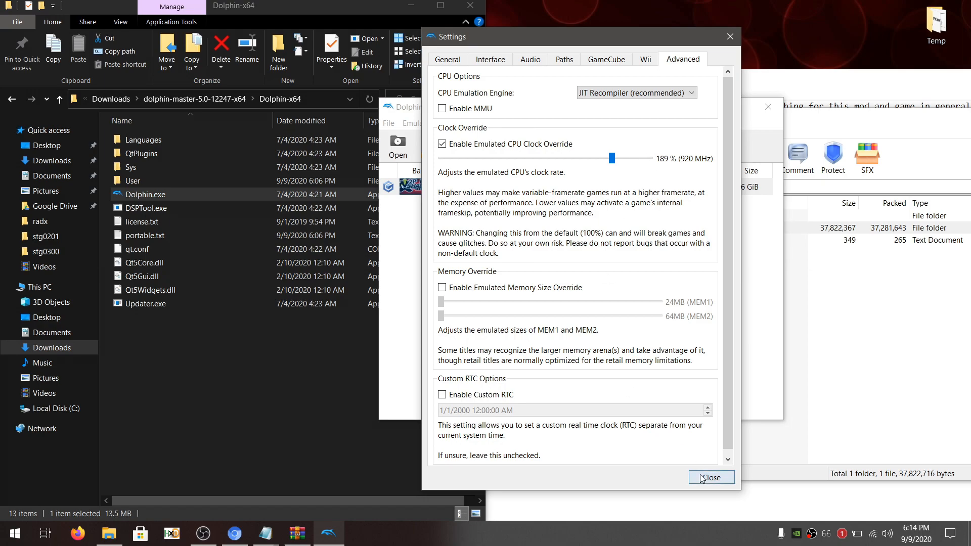
pyautogui.click(711, 478)
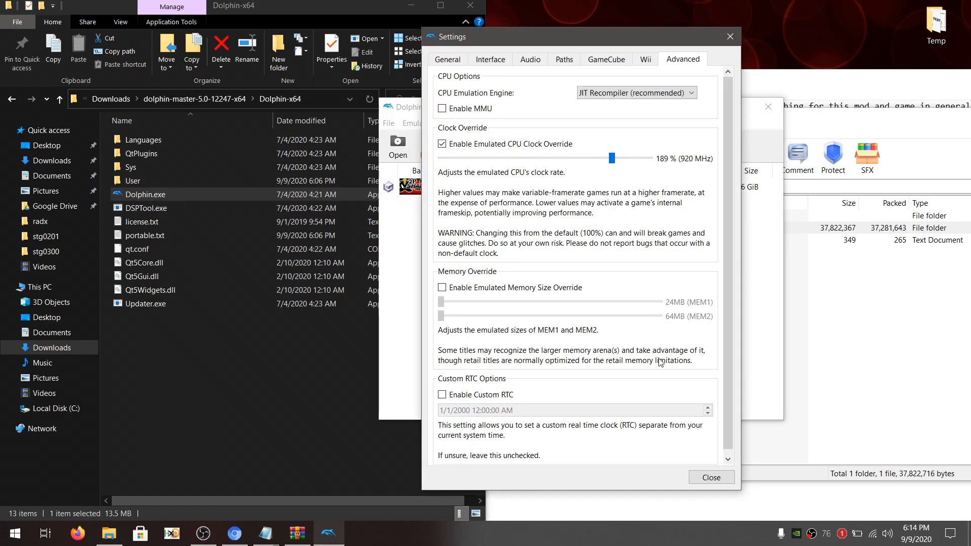
pyautogui.click(710, 478)
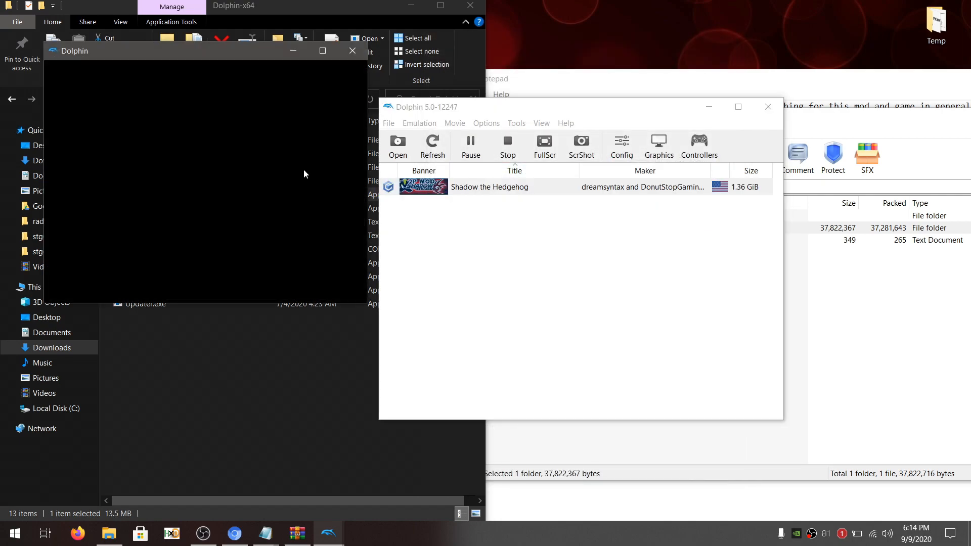
pyautogui.doubleClick(489, 186)
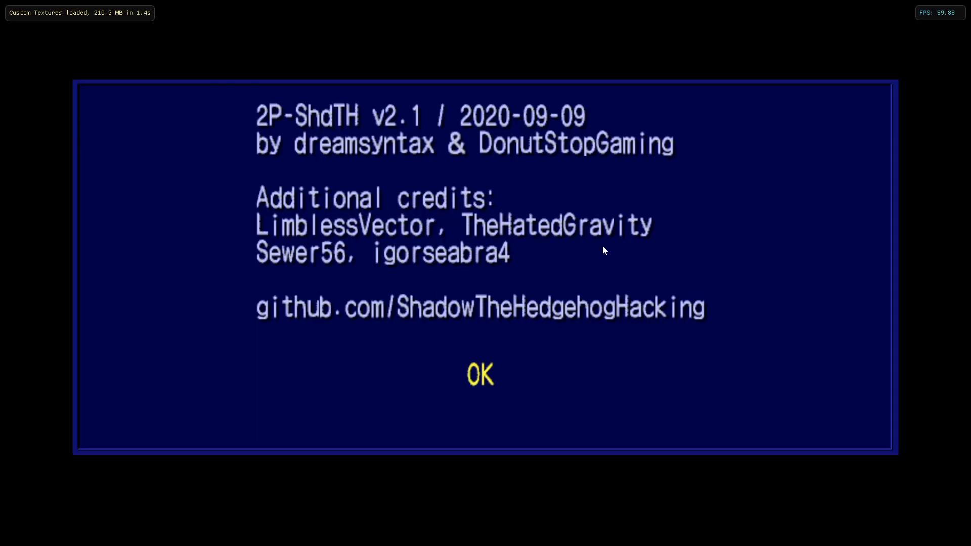
pyautogui.moveTo(659, 371)
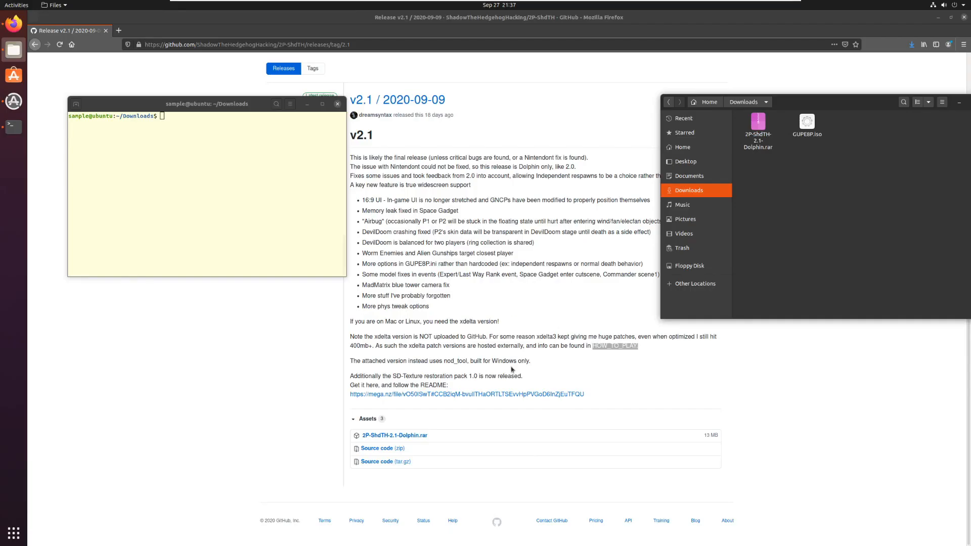
pyautogui.moveTo(395, 436)
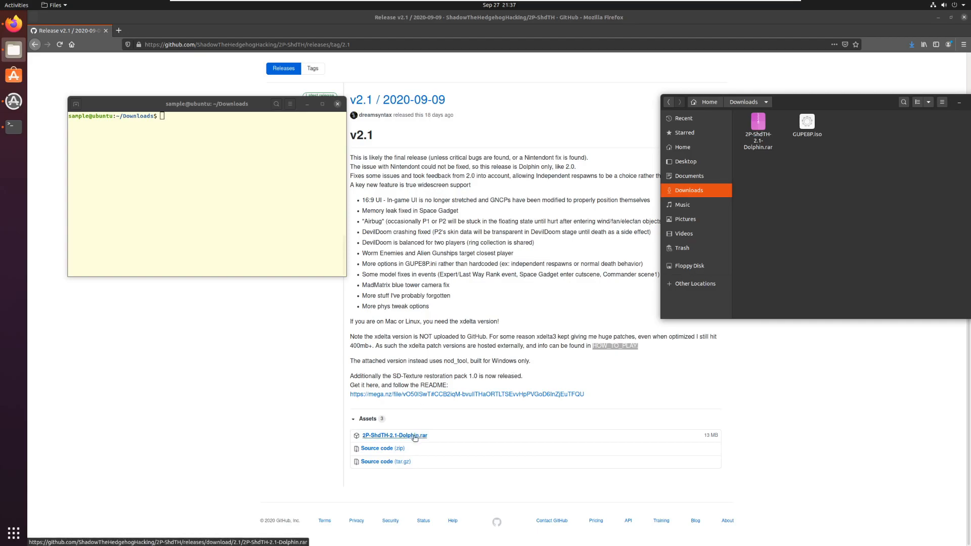
pyautogui.moveTo(541, 348)
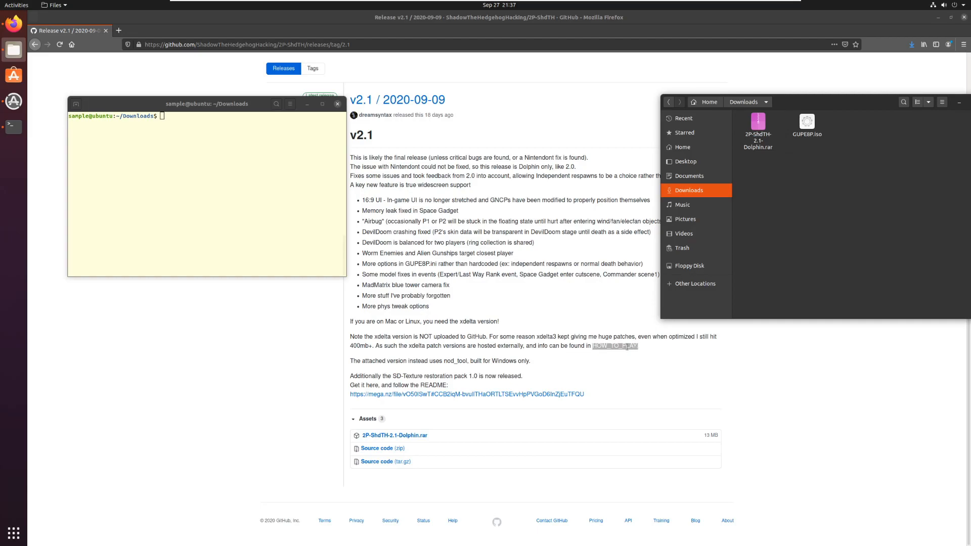
pyautogui.moveTo(395, 435)
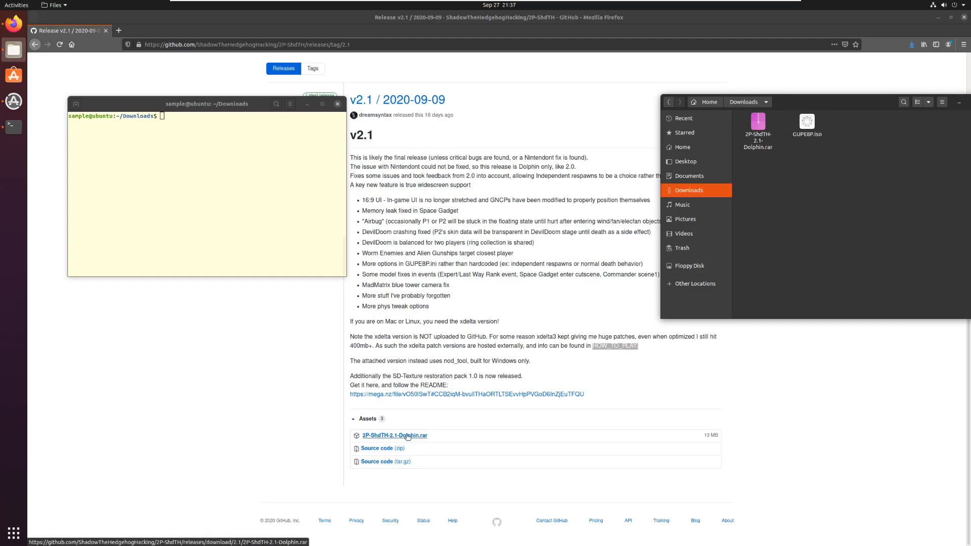
# Step: Extract 2P-ShdTH-2.1-Dolphin.rar with unrar x and delete the nodtool ISO Patch folder
pyautogui.rightClick(757, 124)
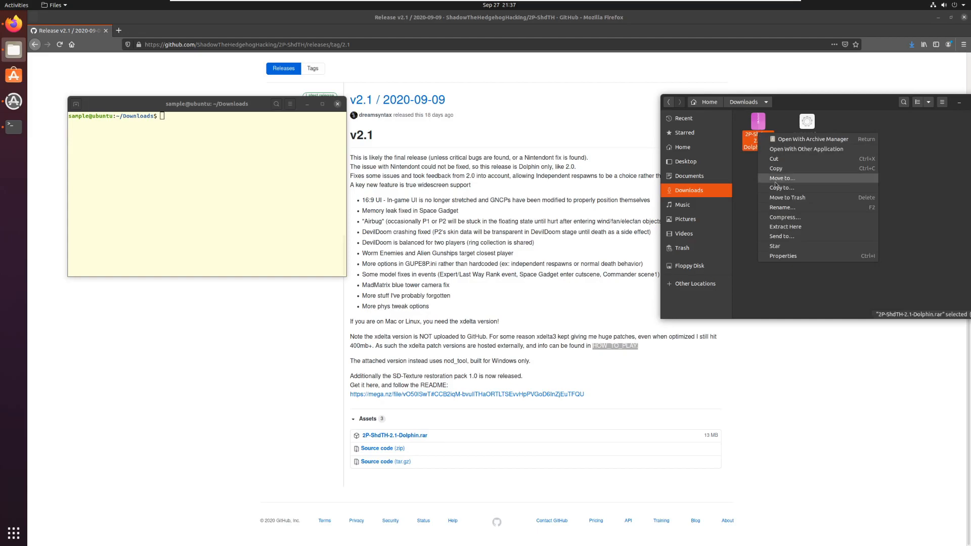
pyautogui.moveTo(787, 197)
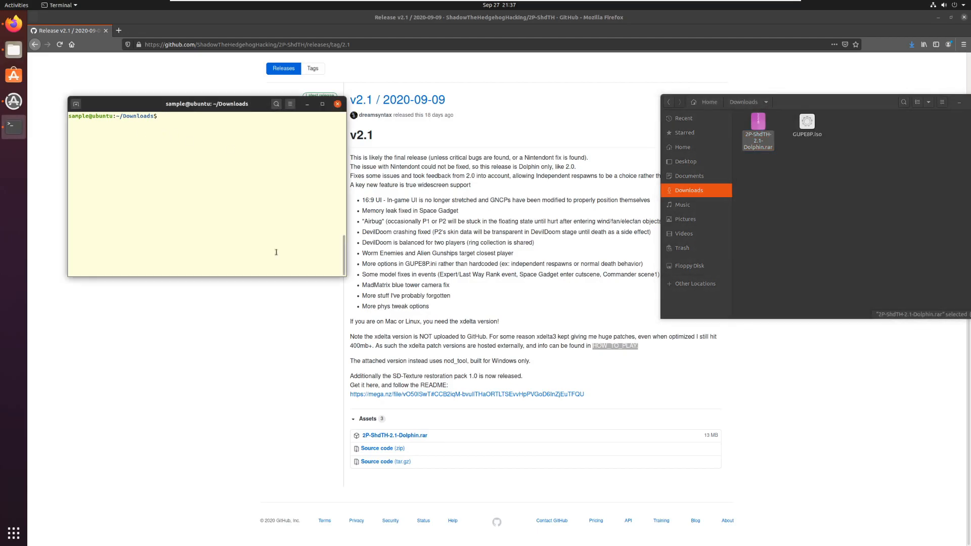
pyautogui.write('unrar')
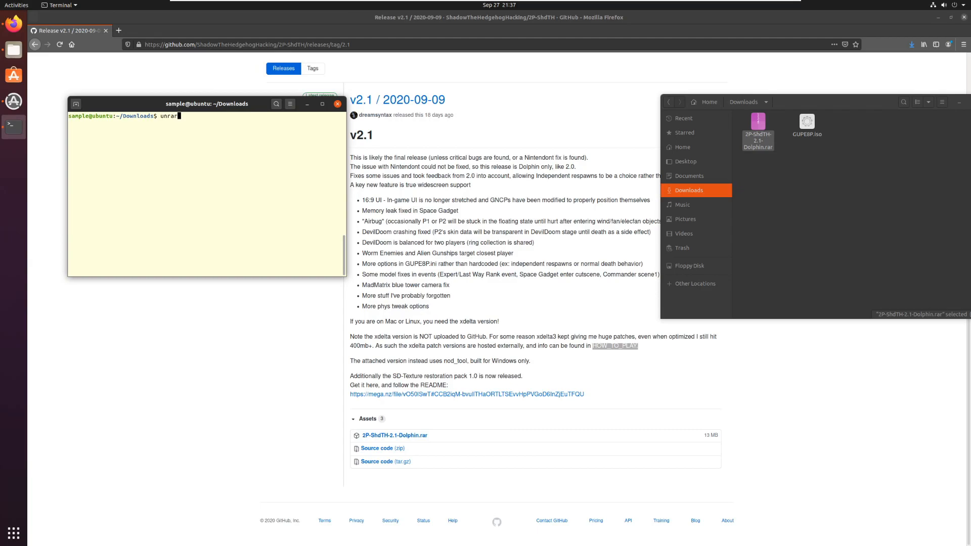
pyautogui.write('x')
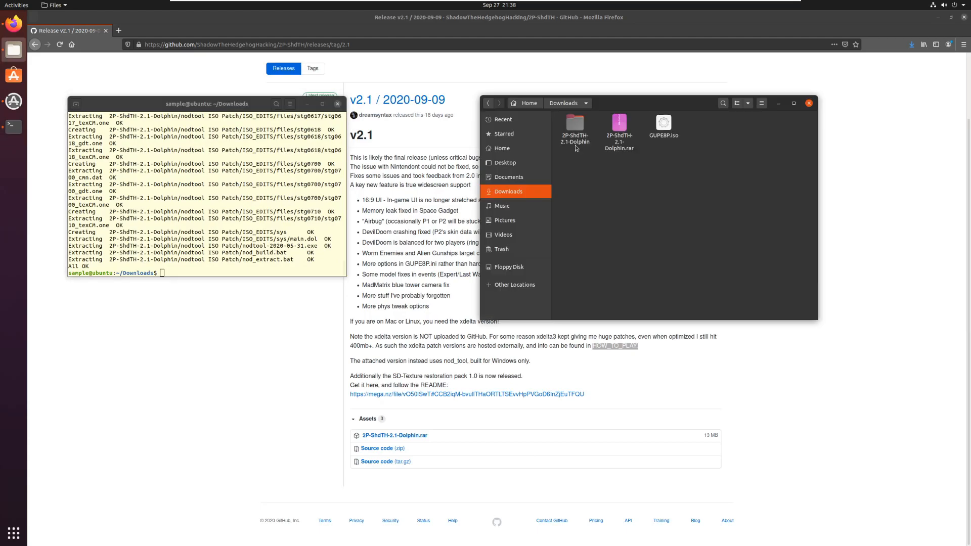
pyautogui.doubleClick(575, 122)
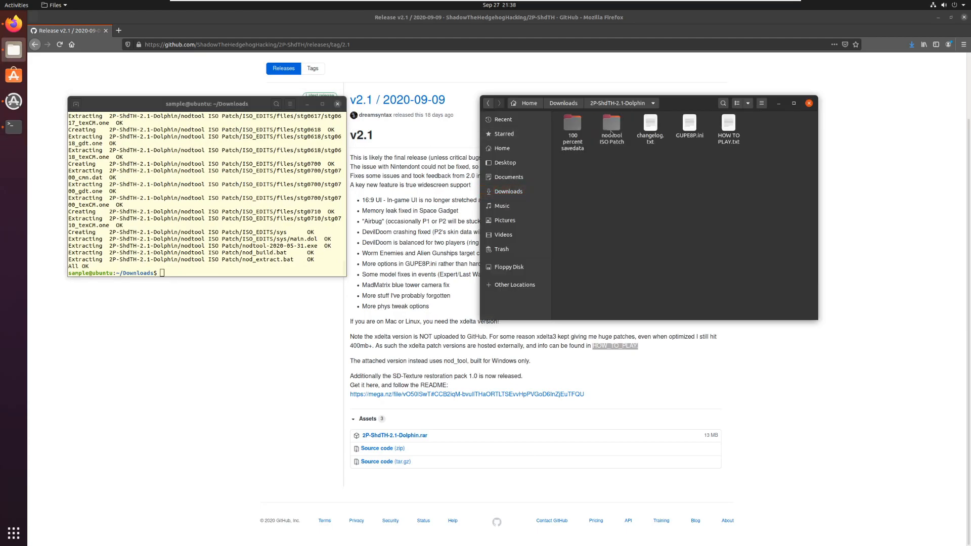
pyautogui.press('Delete')
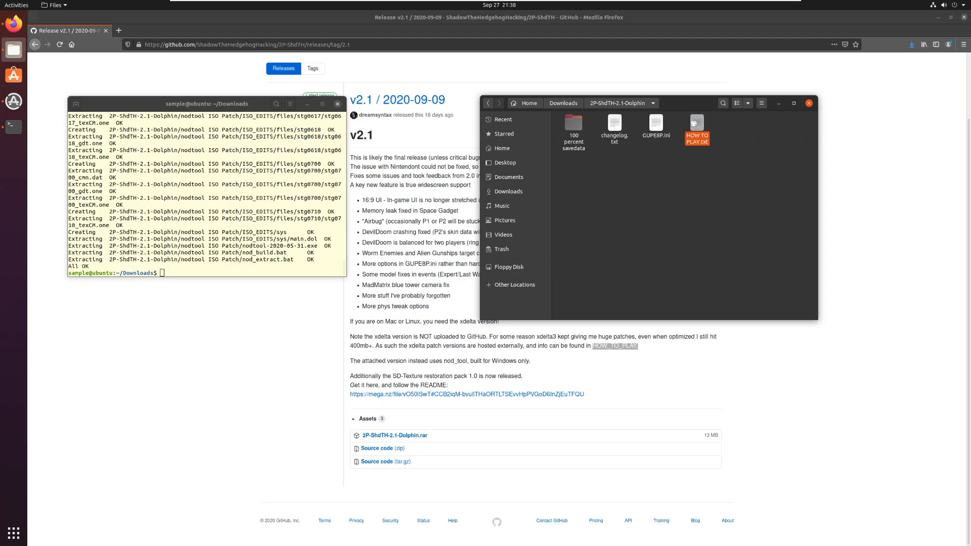
# Step: Open HOW TO PLAY.txt, scroll to the xdelta3 section and select the mega.nz link
pyautogui.doubleClick(697, 124)
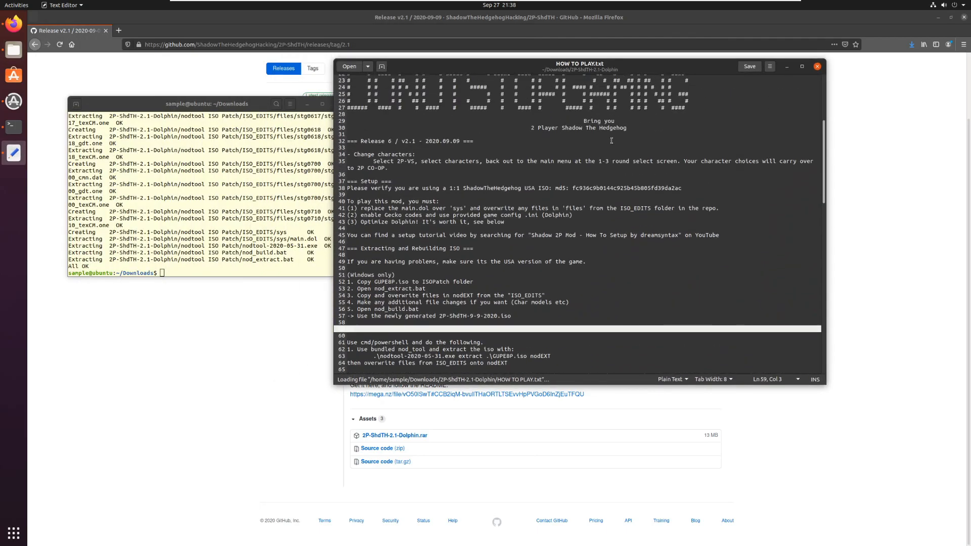
pyautogui.scroll(-3)
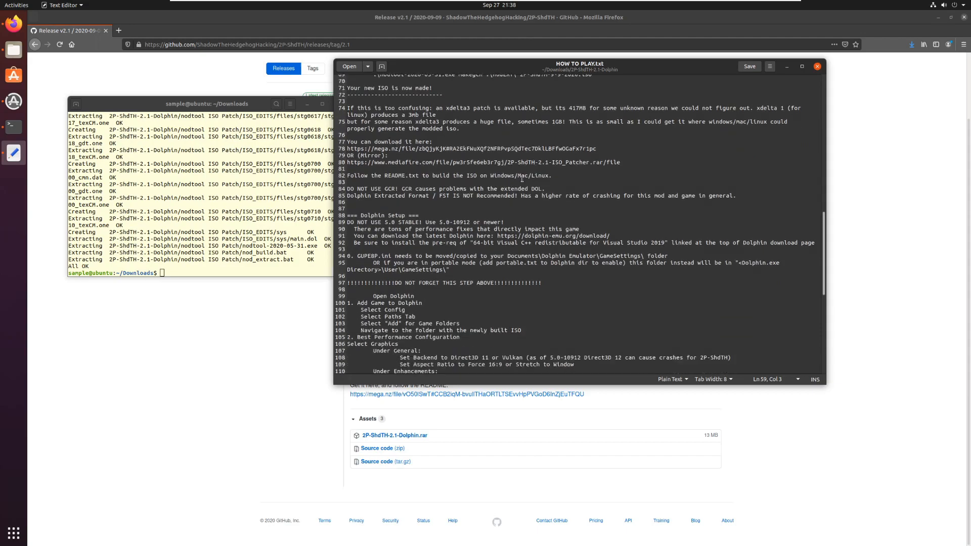
pyautogui.scroll(3)
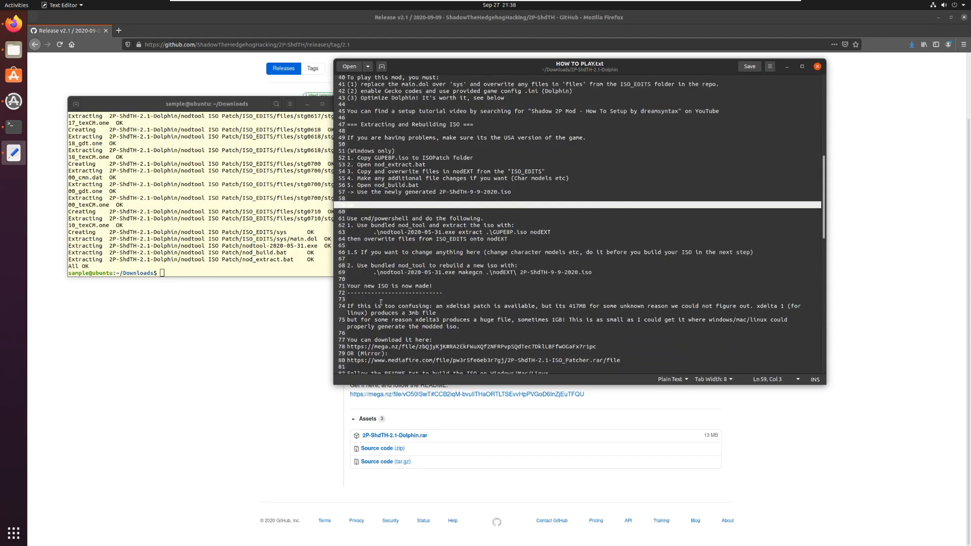
pyautogui.scroll(-3)
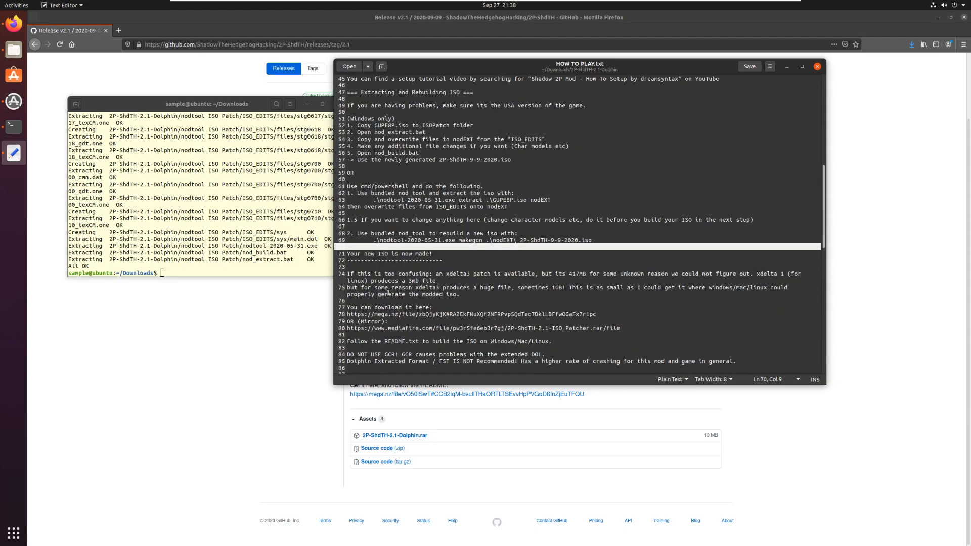
pyautogui.scroll(-3)
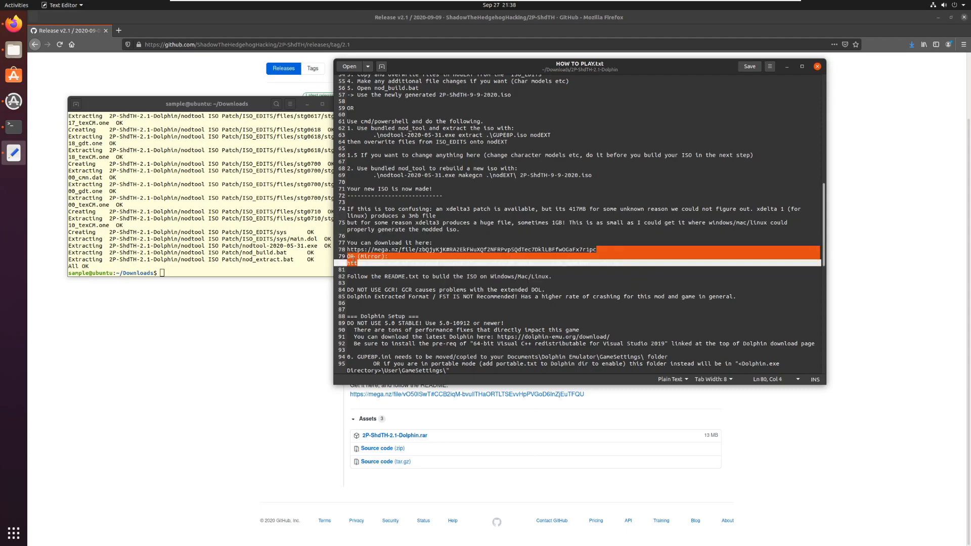
pyautogui.click(248, 45)
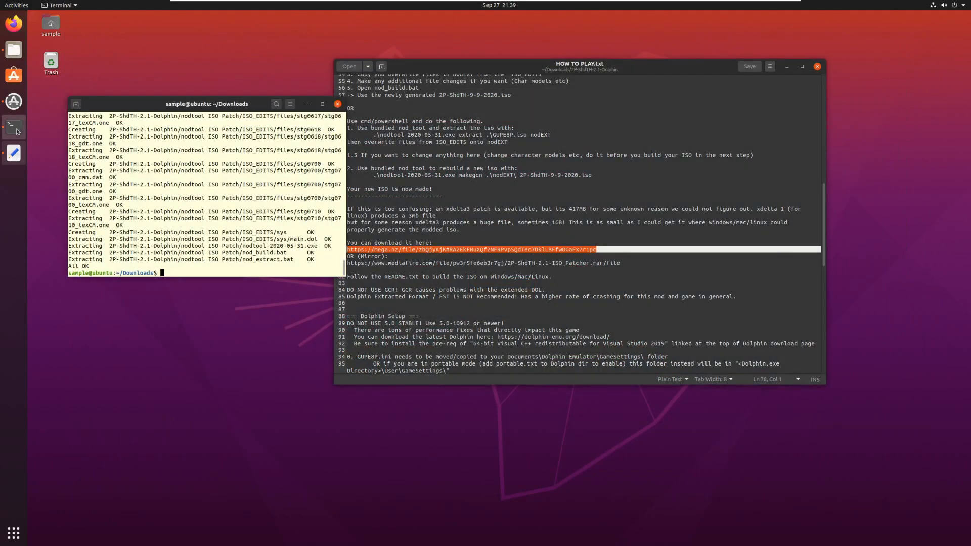
# Step: Extract '2P-ShdTH-2.1-ISO Patcher.rar' with unrar x and view the extracted patcher files
pyautogui.write('unrar x')
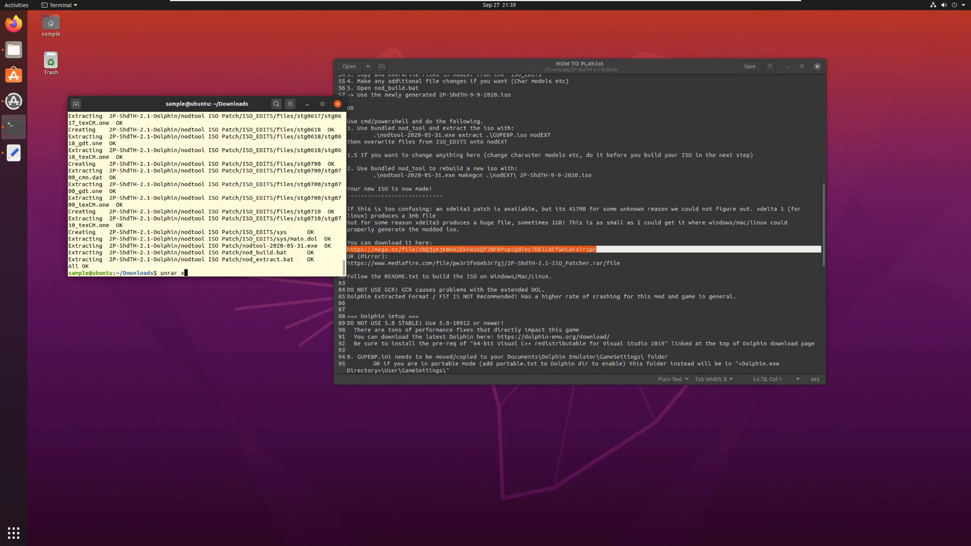
pyautogui.press('Tab')
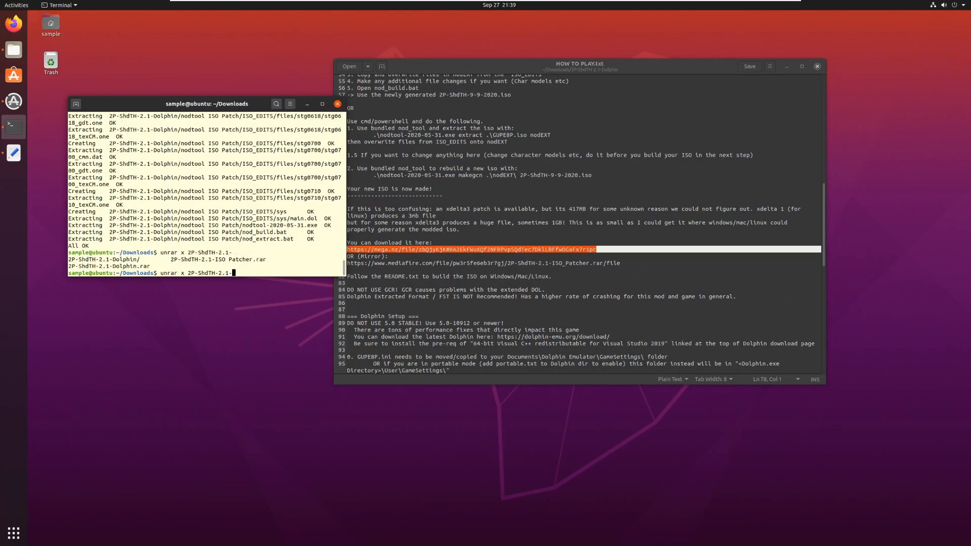
pyautogui.write('ISO\\ Patcher.rar')
pyautogui.press('Return')
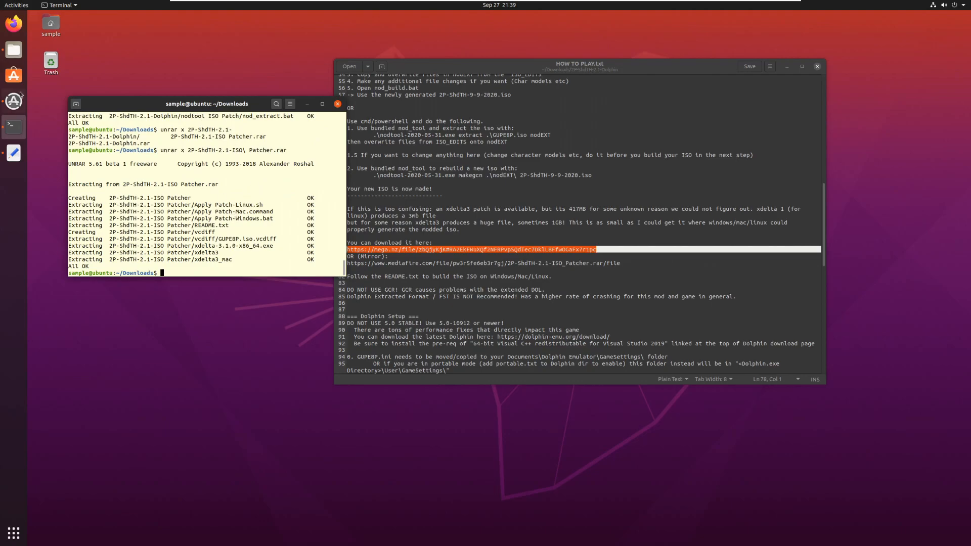
pyautogui.click(14, 49)
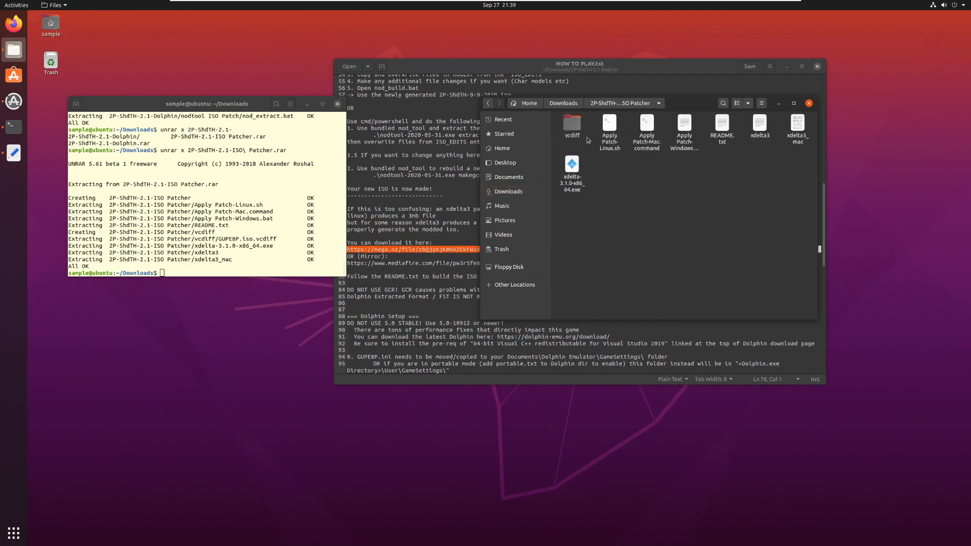
pyautogui.moveTo(695, 157)
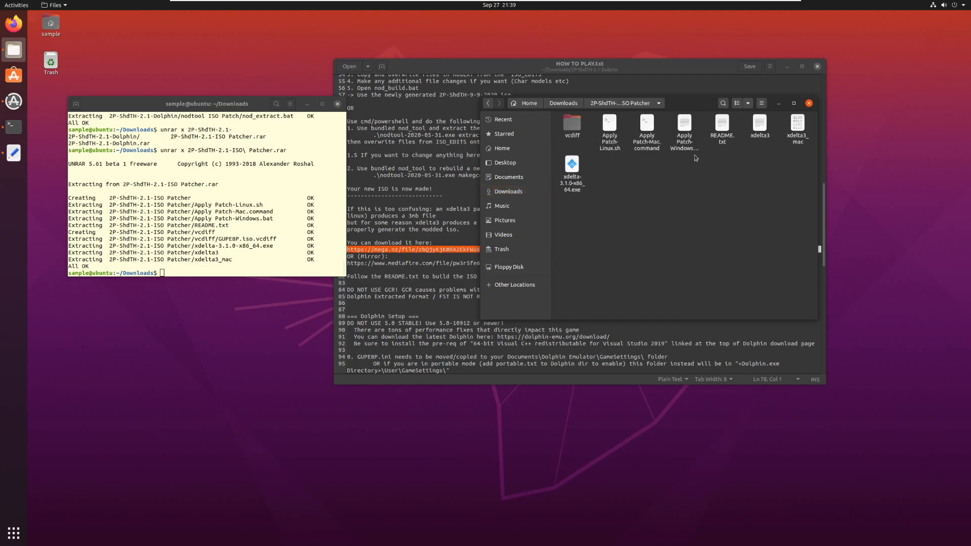
# Step: Put GUPE8P.iso in the ISO Patcher folder and read the Apply Patch-Linux.sh script
pyautogui.doubleClick(722, 124)
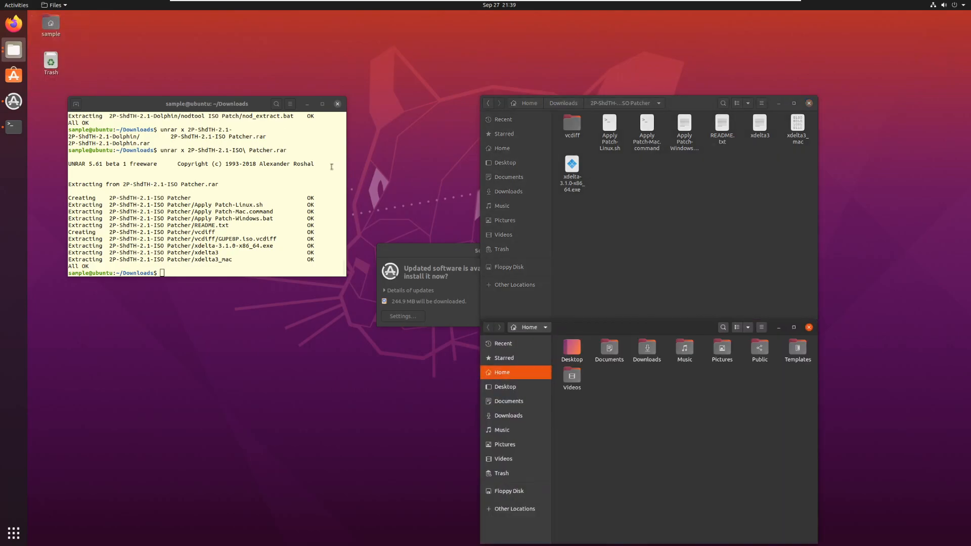
pyautogui.click(508, 415)
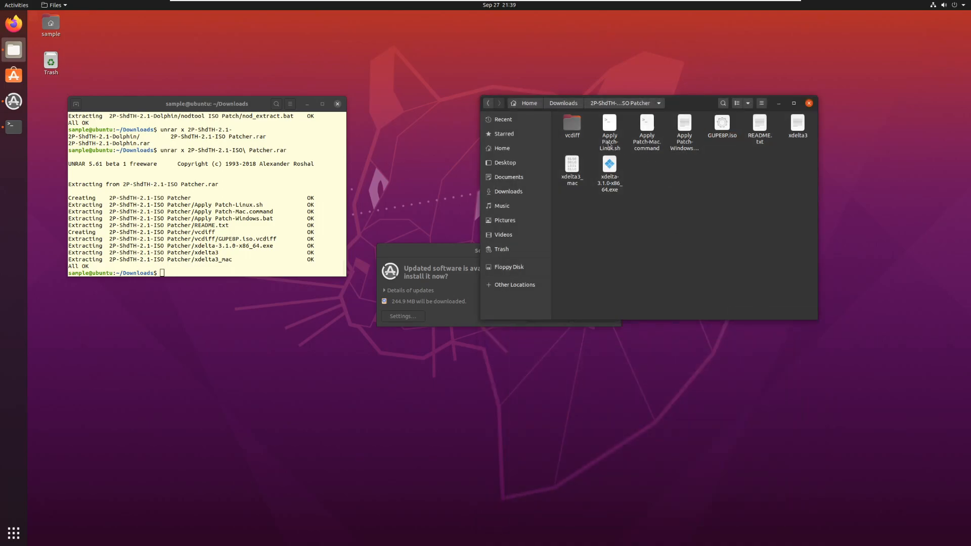
pyautogui.doubleClick(609, 127)
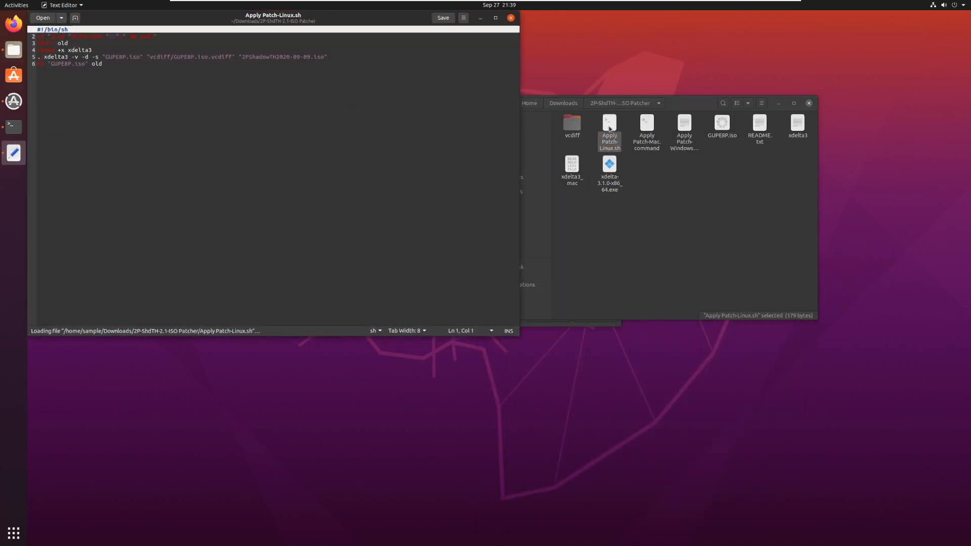
pyautogui.rightClick(668, 193)
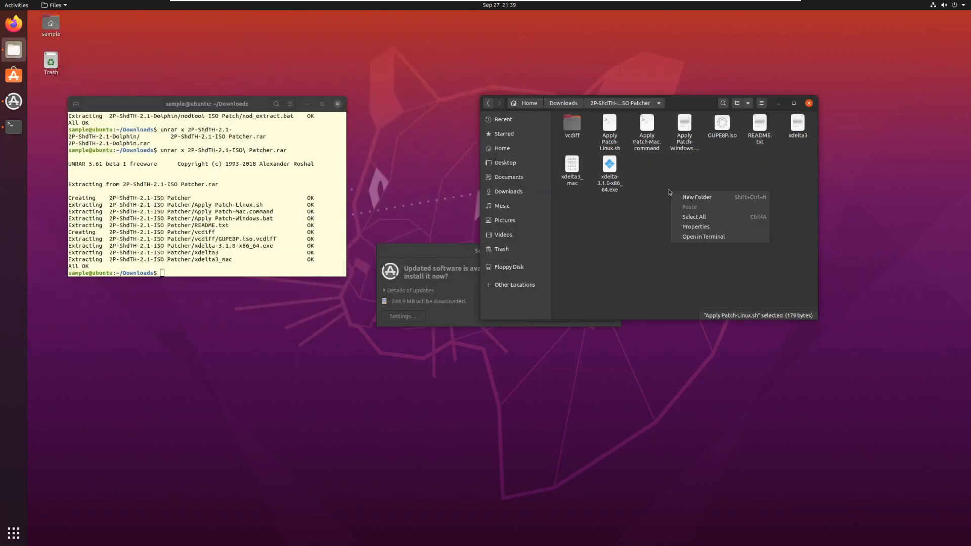
# Step: Run Apply Patch-Linux.sh in a terminal and confirm the 1.5 GB 2PShadowTH2020-09-09.iso
pyautogui.click(703, 236)
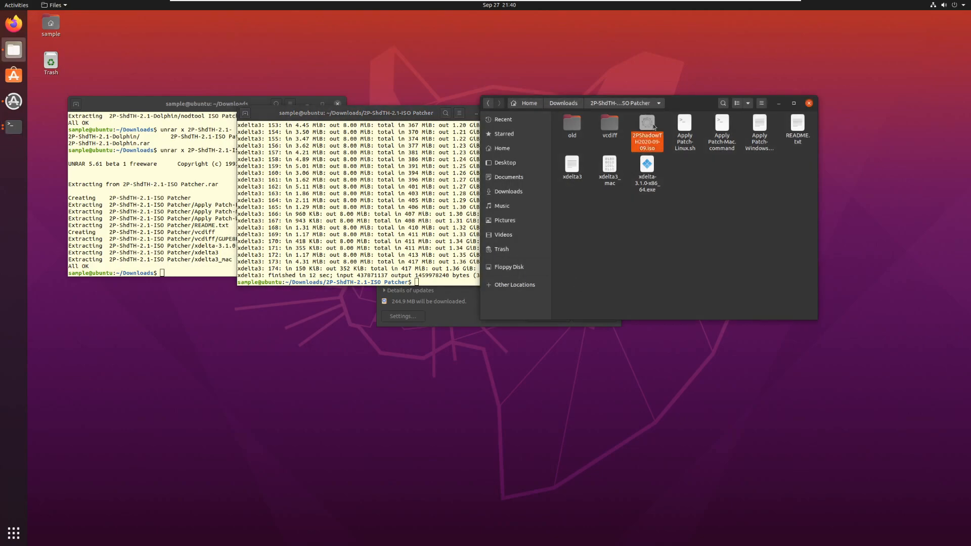
pyautogui.click(646, 130)
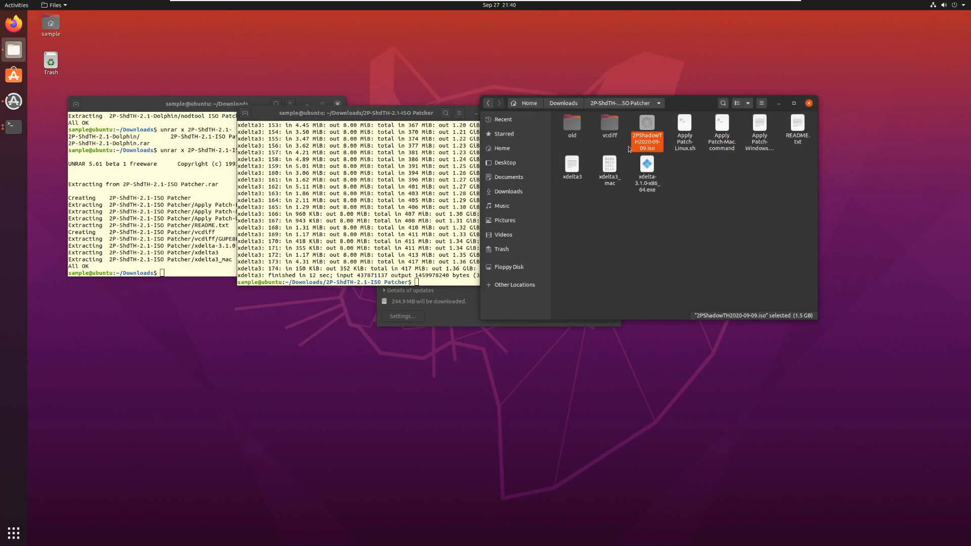
pyautogui.doubleClick(571, 127)
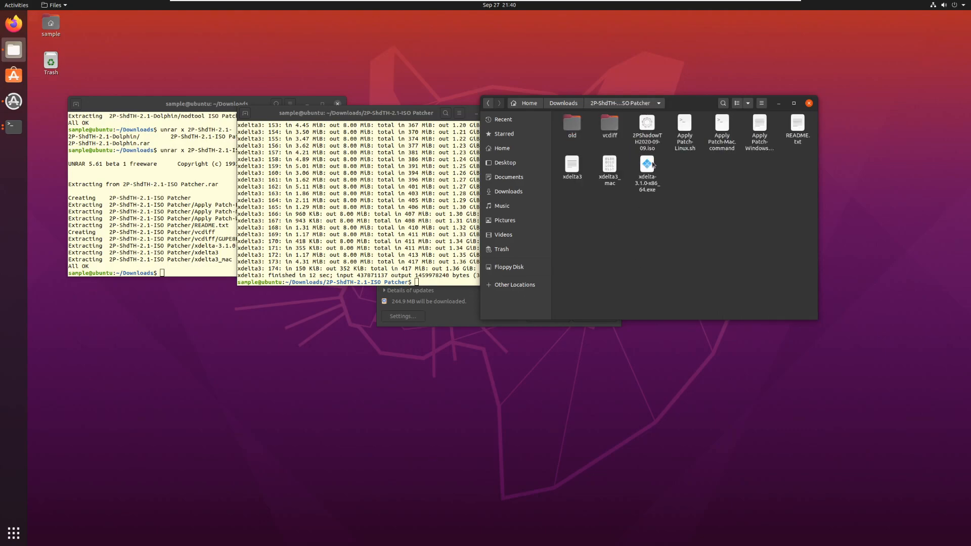
pyautogui.click(646, 127)
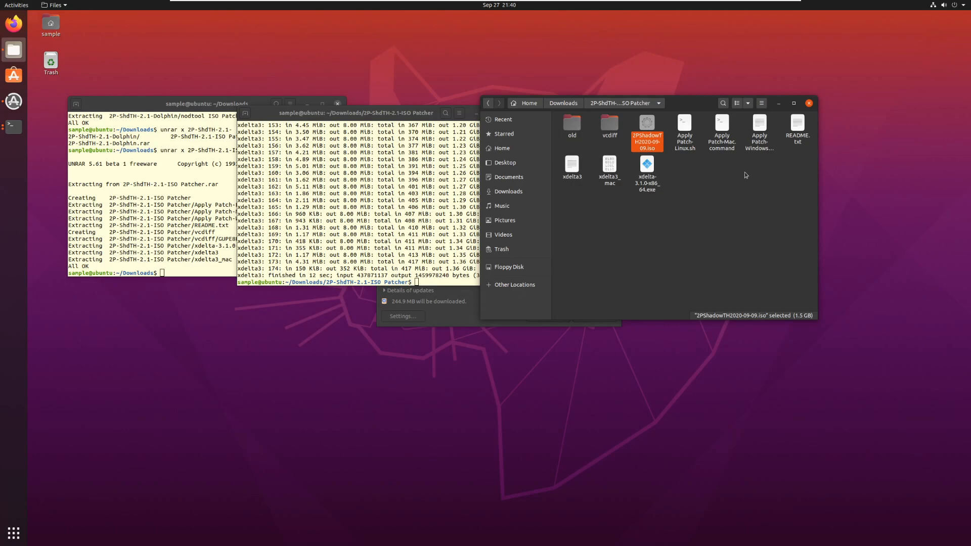
pyautogui.moveTo(721, 232)
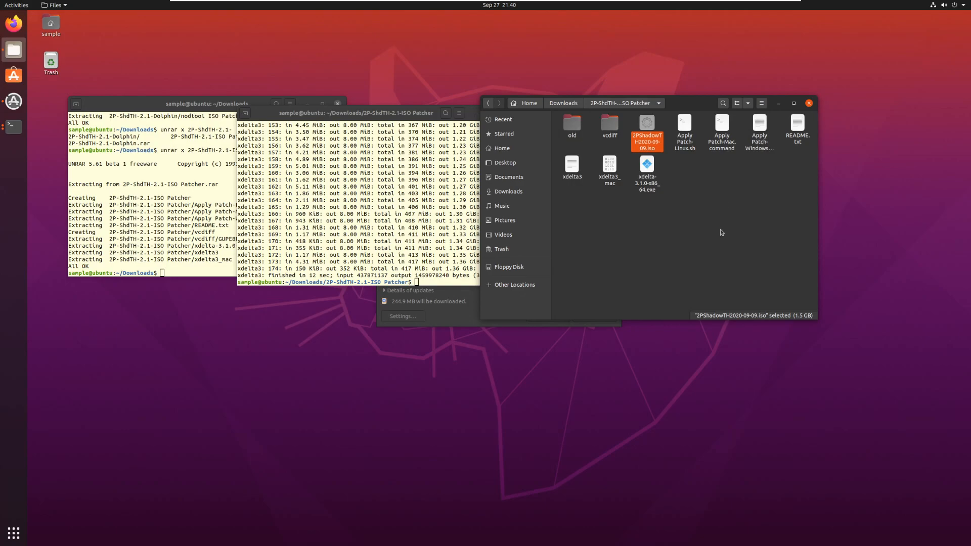